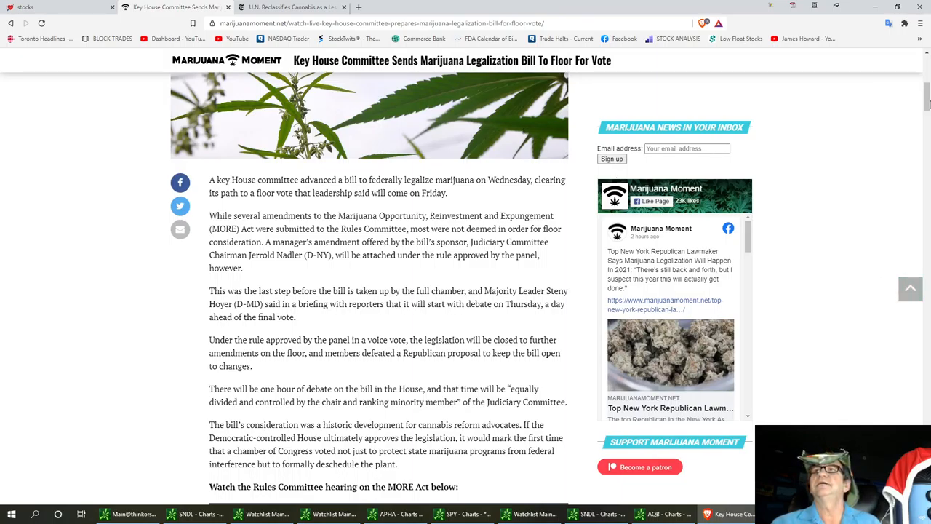
# Switch Chrome to the New York Times article on the U.N. reclassifying cannabis
pyautogui.scroll(3)
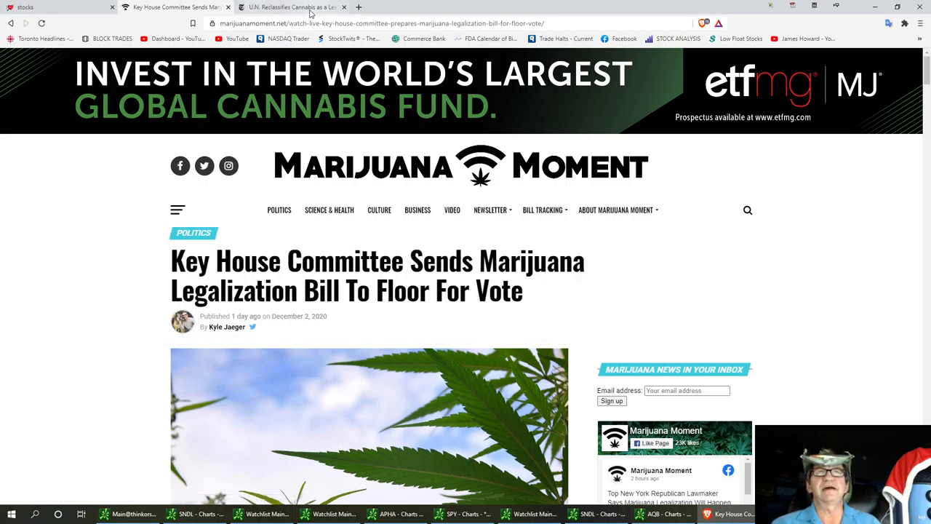
pyautogui.moveTo(291, 7)
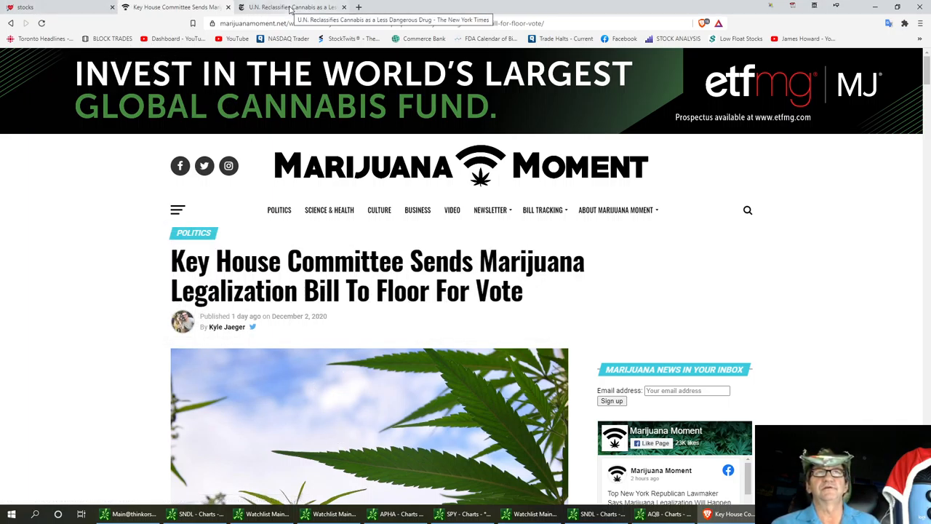
pyautogui.click(291, 7)
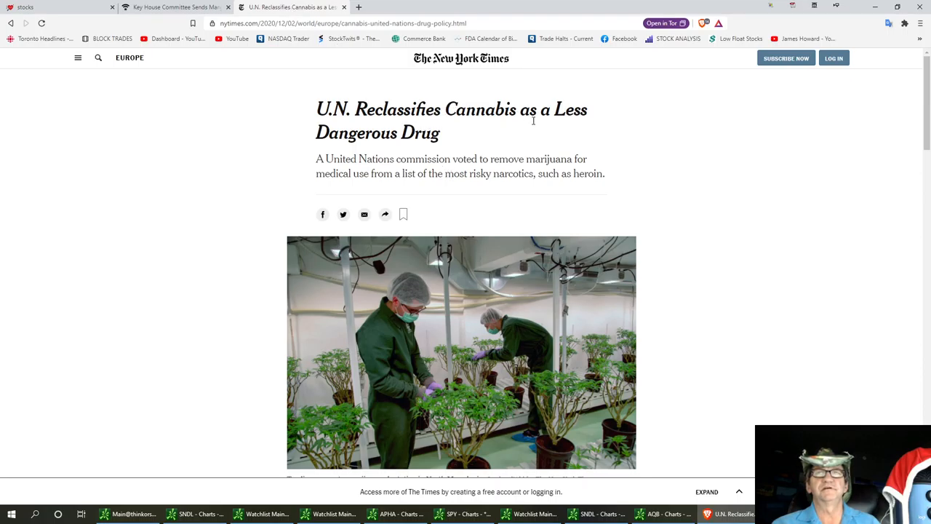
pyautogui.moveTo(313, 121)
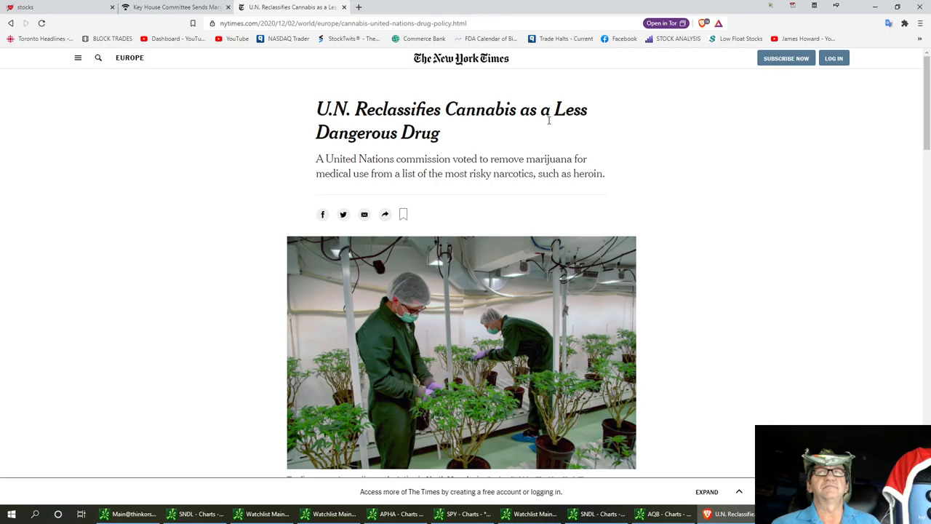
pyautogui.moveTo(567, 217)
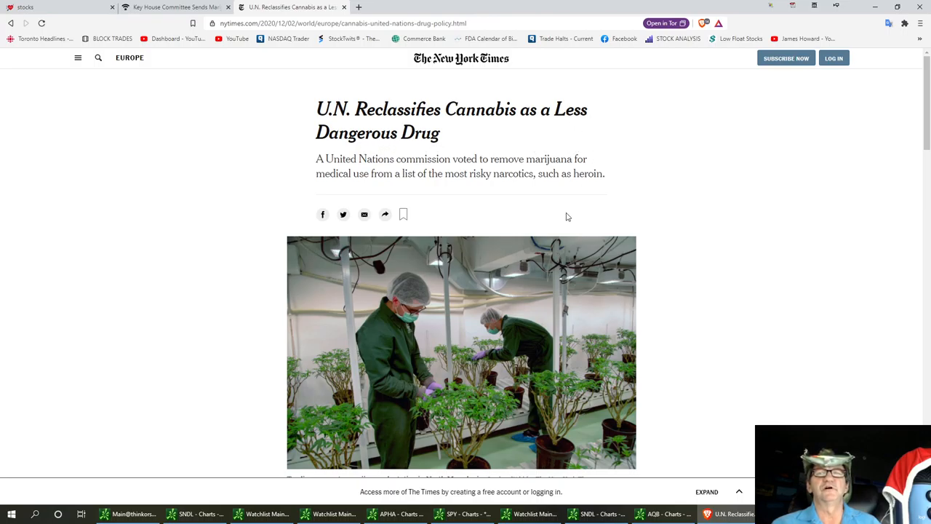
pyautogui.moveTo(376, 235)
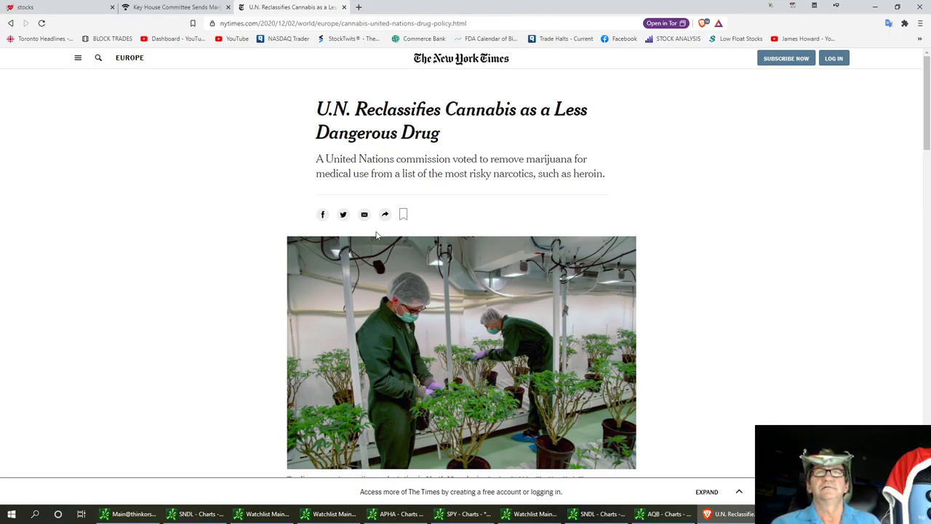
pyautogui.moveTo(675, 244)
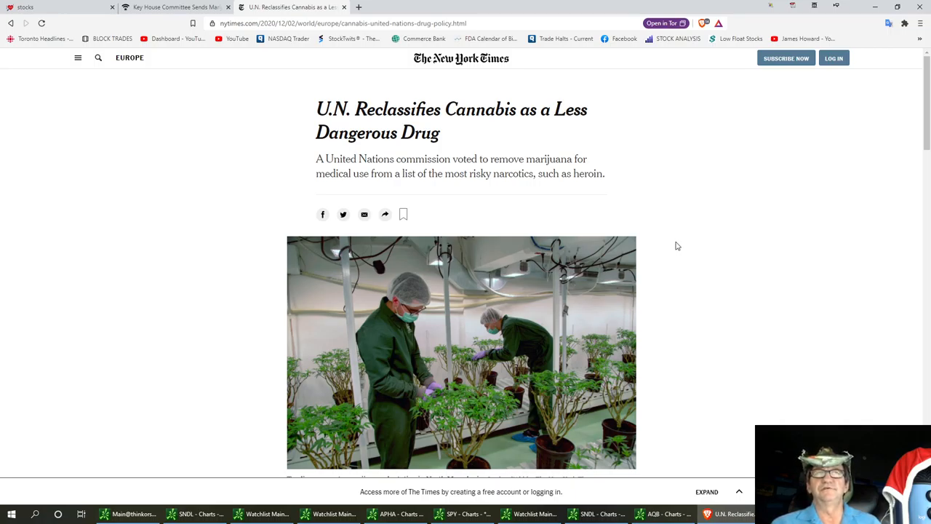
pyautogui.moveTo(419, 346)
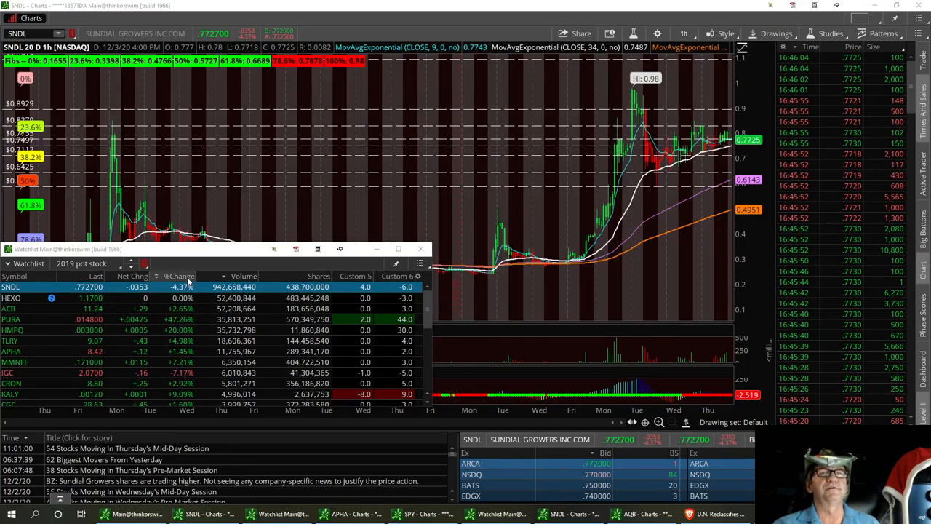
# Rank the watchlist by %Change descending and load the PURA hourly chart
pyautogui.click(176, 276)
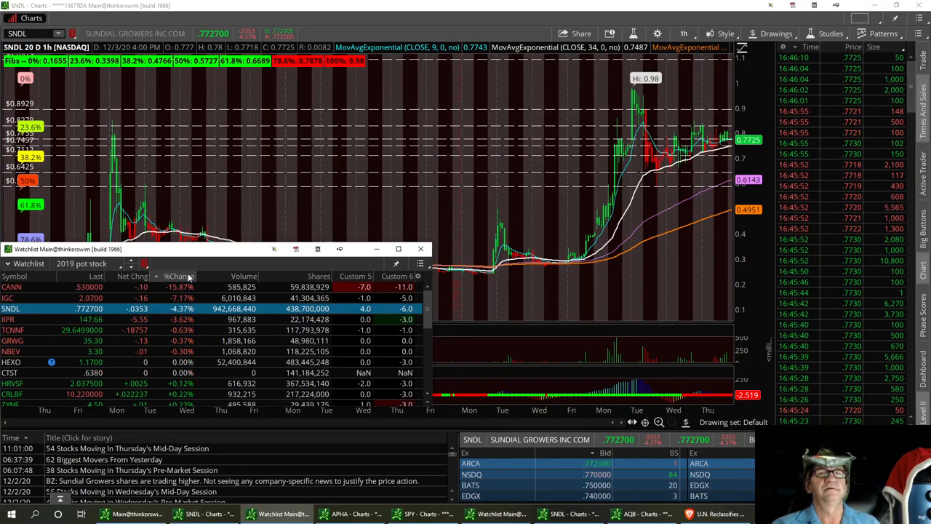
pyautogui.click(178, 277)
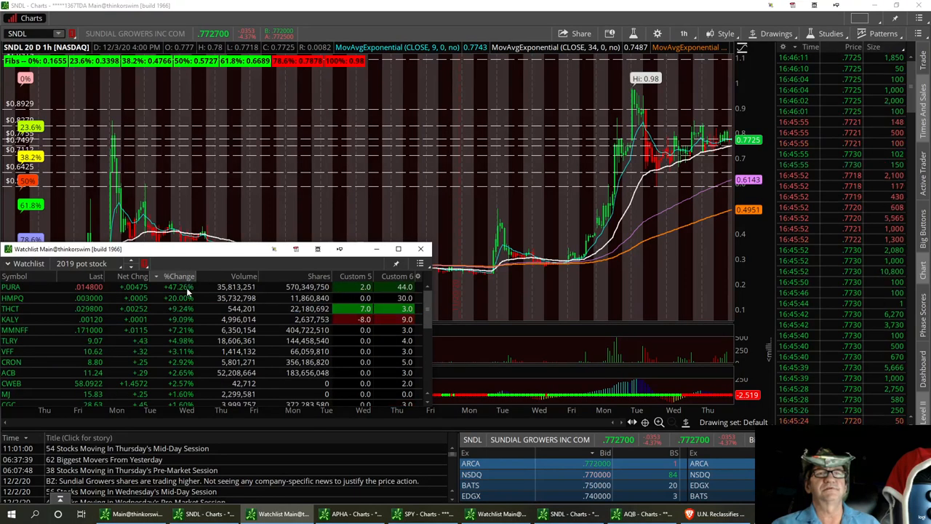
pyautogui.click(29, 287)
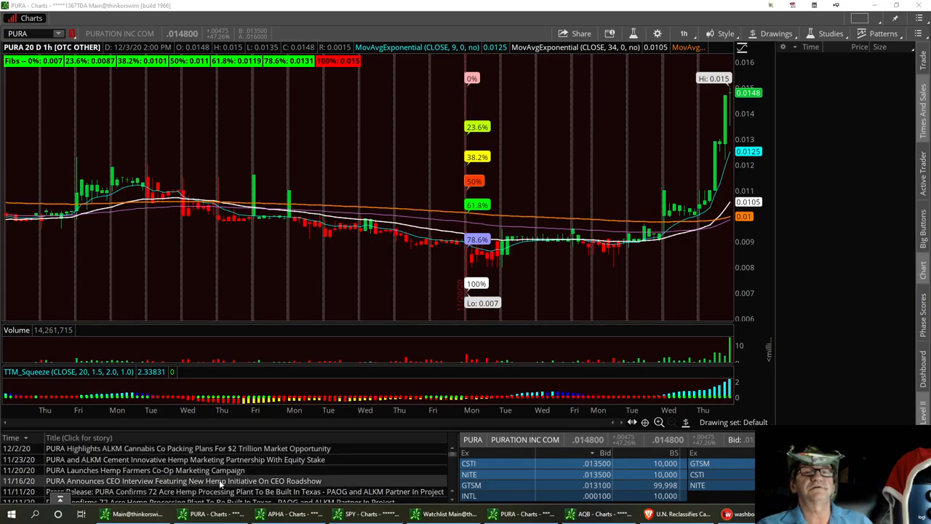
pyautogui.moveTo(625, 194)
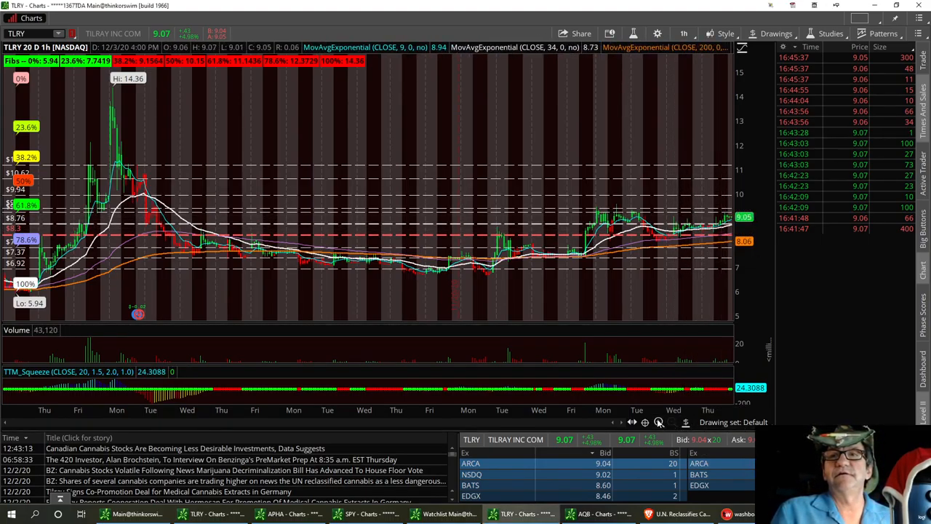
# Zoom into the recent TLRY candles near the 9.24 price level
pyautogui.click(658, 422)
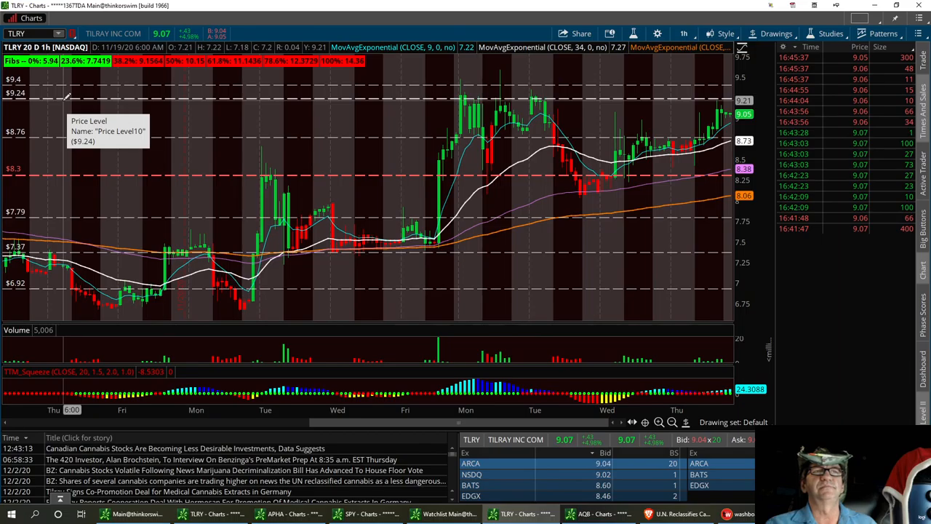
pyautogui.moveTo(221, 171)
pyautogui.write('CRON')
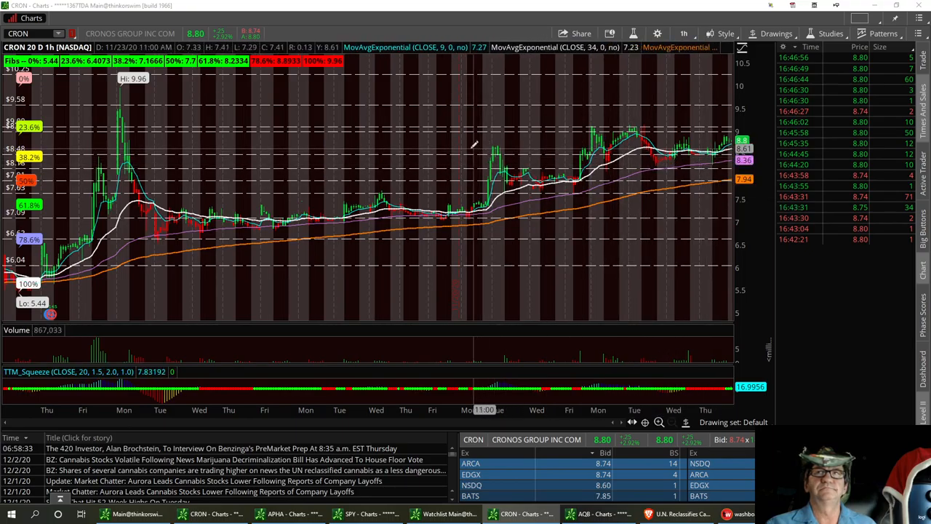
pyautogui.moveTo(654, 128)
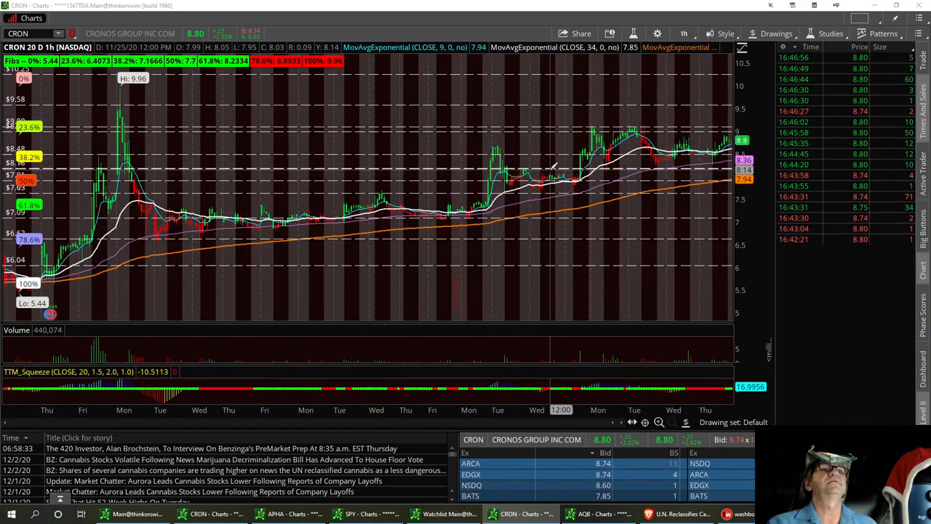
pyautogui.moveTo(553, 167)
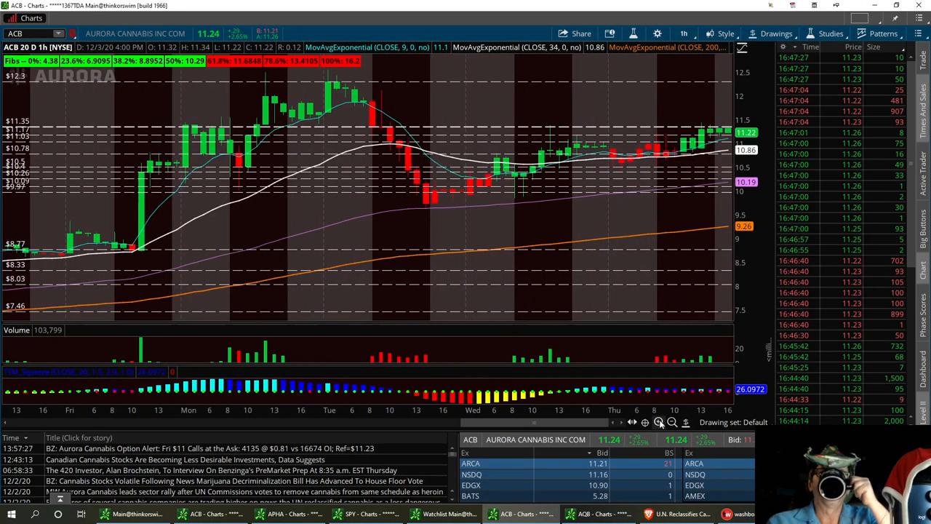
pyautogui.moveTo(142, 177)
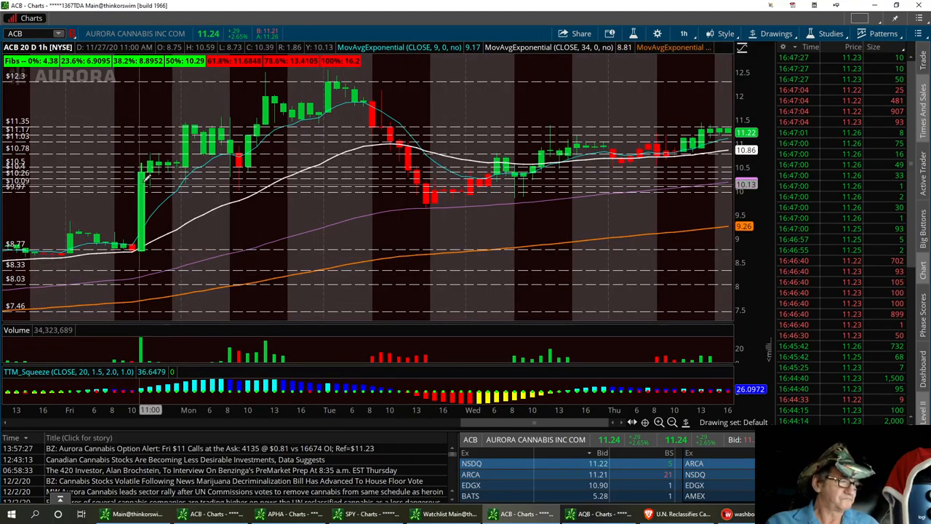
pyautogui.moveTo(623, 102)
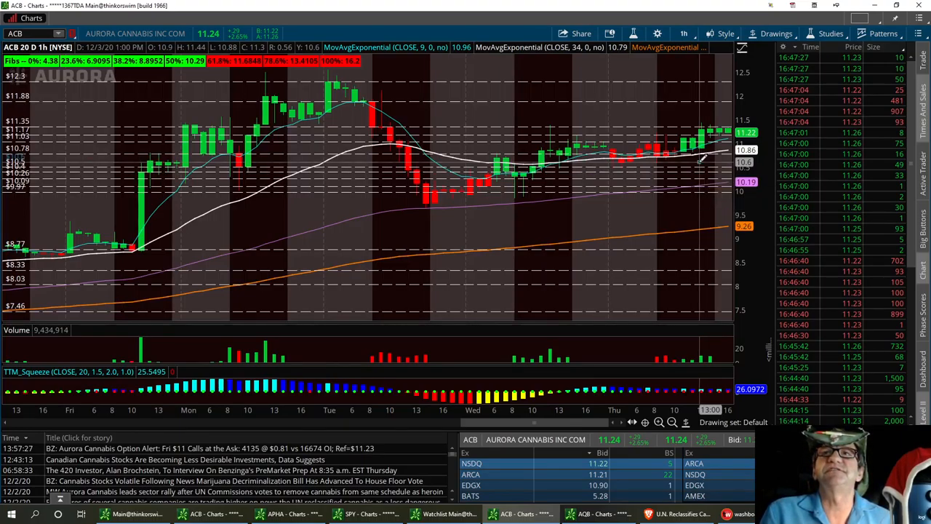
# Edit the properties and colour of the 10.6 price-level line on the ACB chart
pyautogui.rightClick(701, 160)
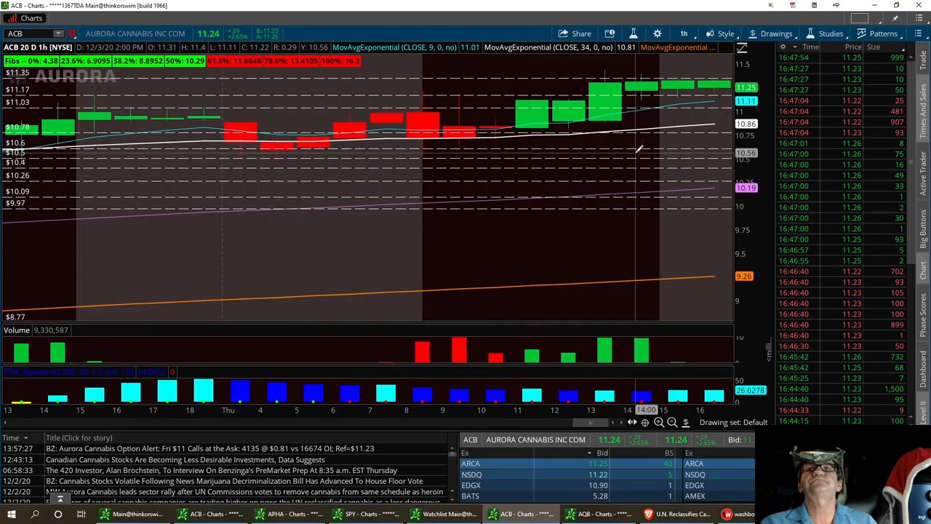
pyautogui.rightClick(640, 150)
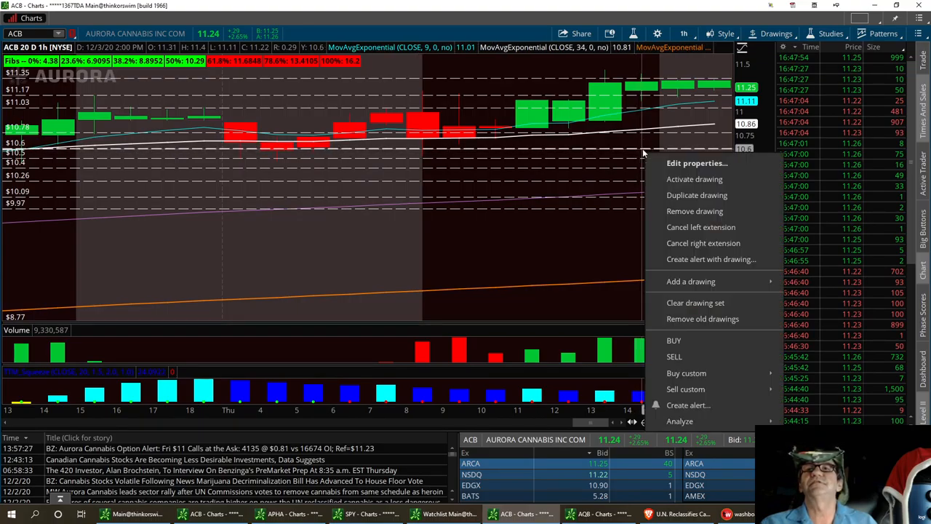
pyautogui.click(695, 163)
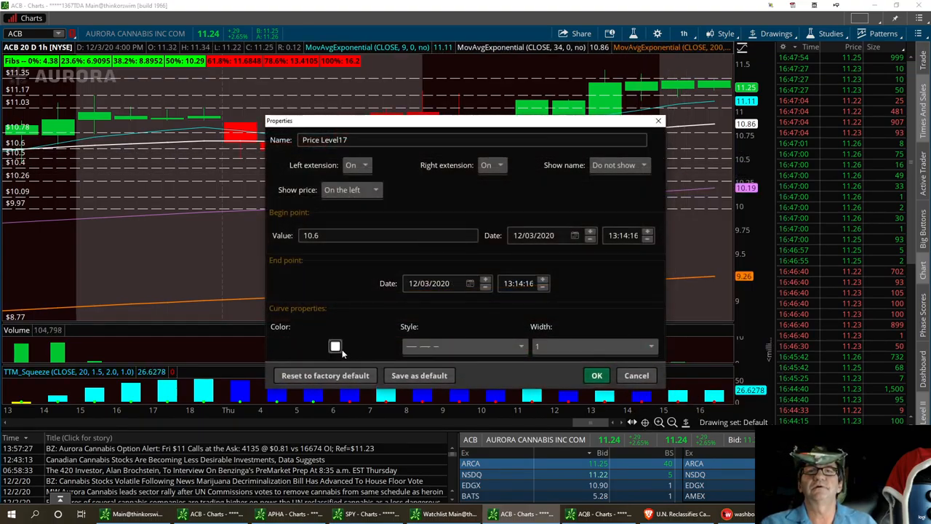
pyautogui.click(335, 347)
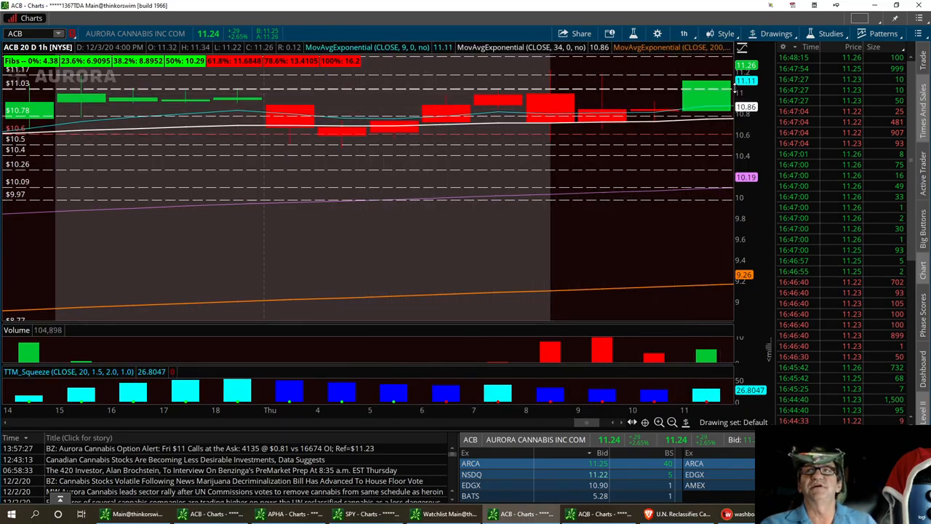
pyautogui.moveTo(375, 162)
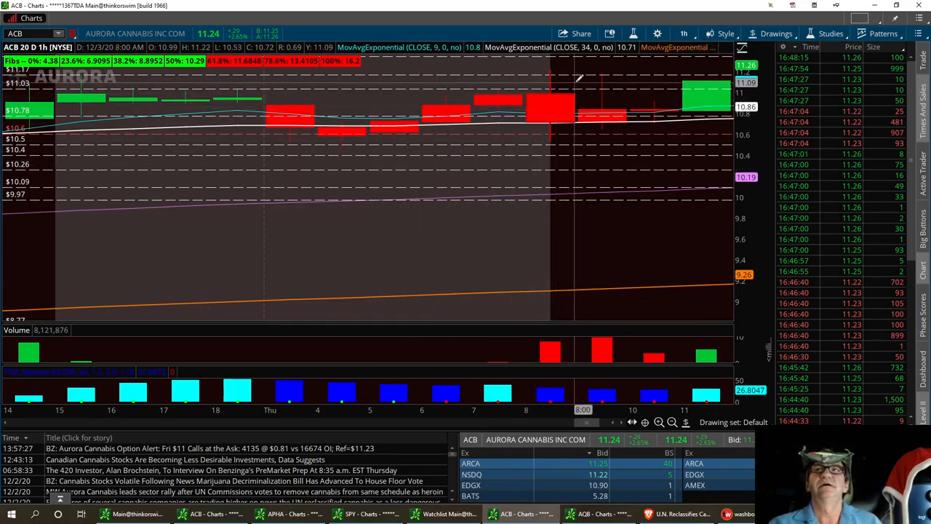
pyautogui.moveTo(589, 72)
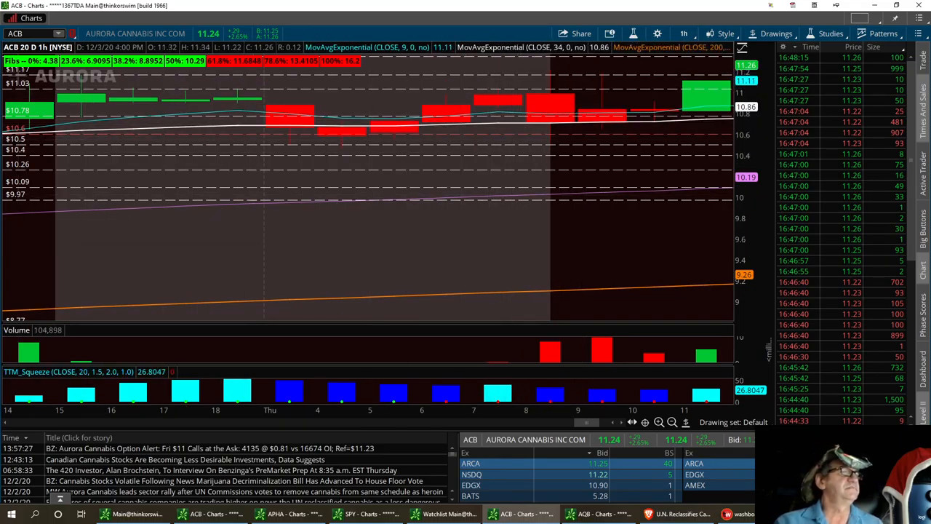
pyautogui.moveTo(41, 241)
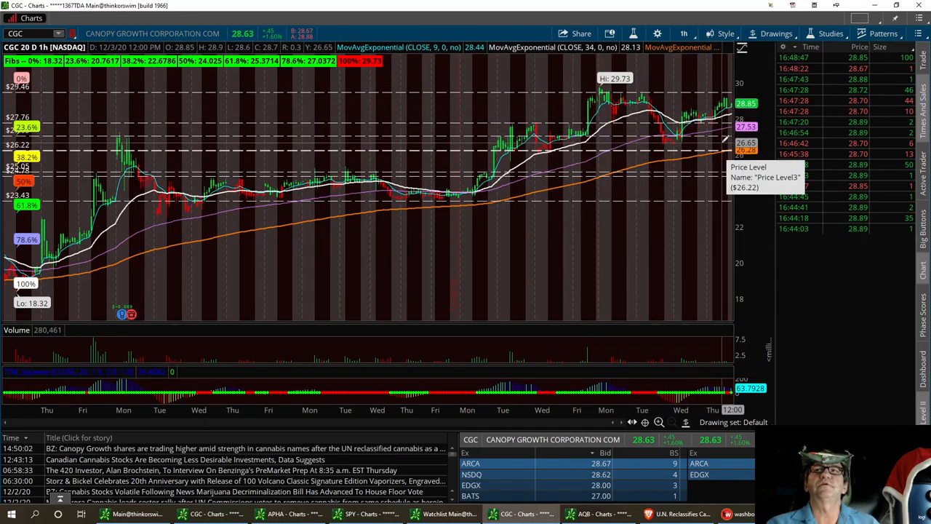
# Bring up the options for the 28.22 price-level line on the CGC chart
pyautogui.rightClick(725, 145)
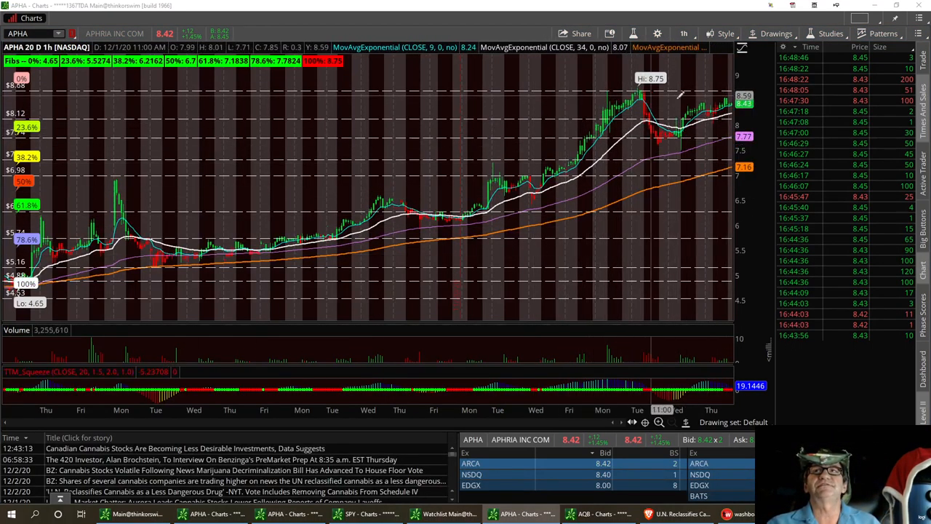
pyautogui.moveTo(716, 104)
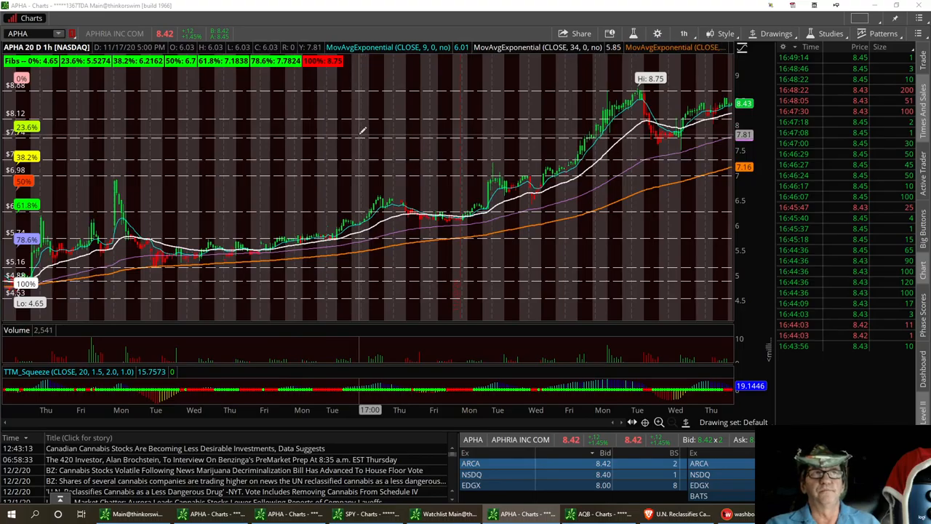
pyautogui.moveTo(361, 132)
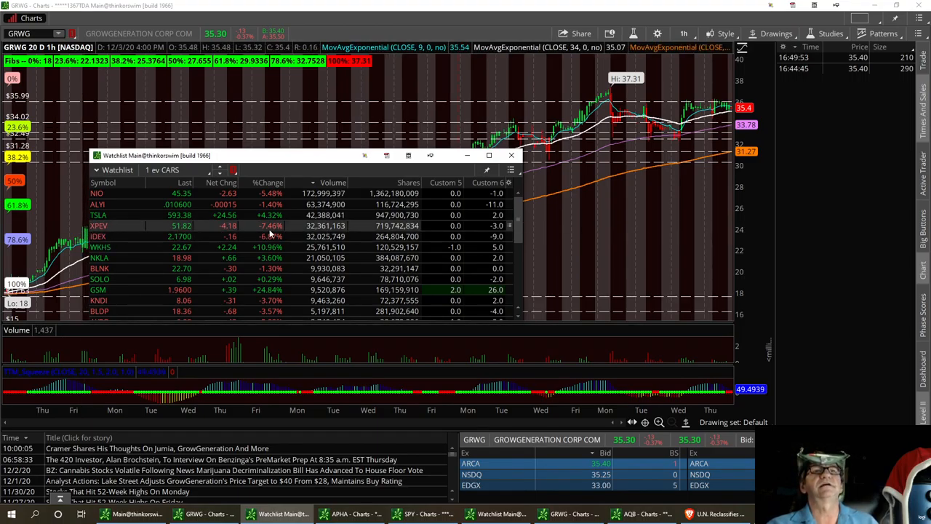
# Select the CARS watchlist and rank it by %Change with top gainers first
pyautogui.click(98, 235)
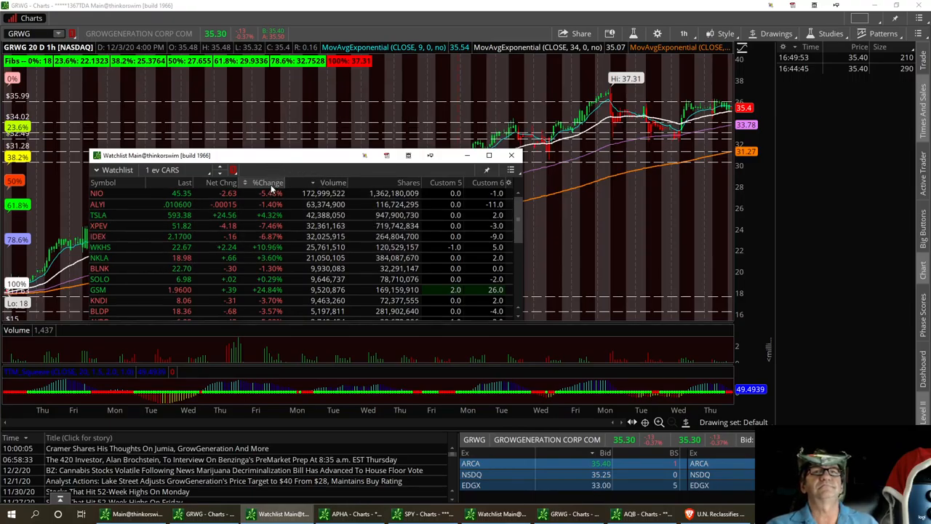
pyautogui.click(268, 183)
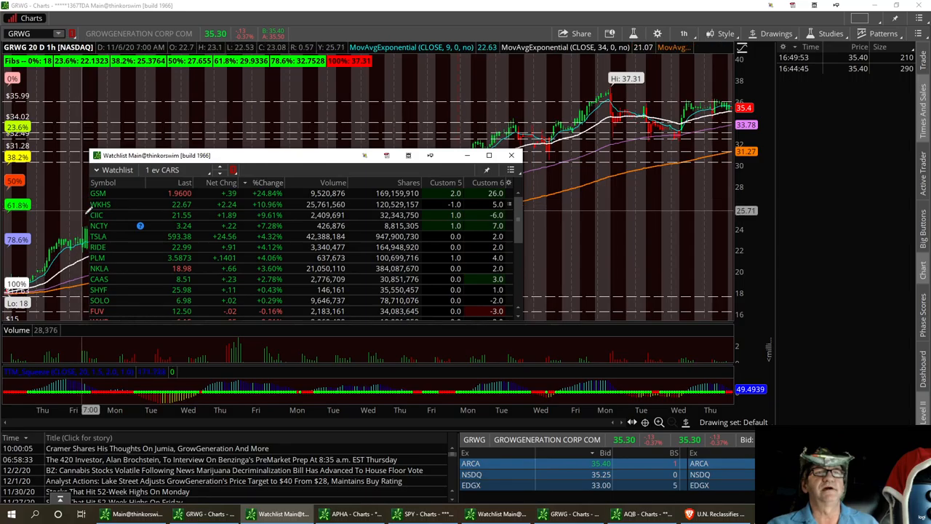
pyautogui.click(99, 215)
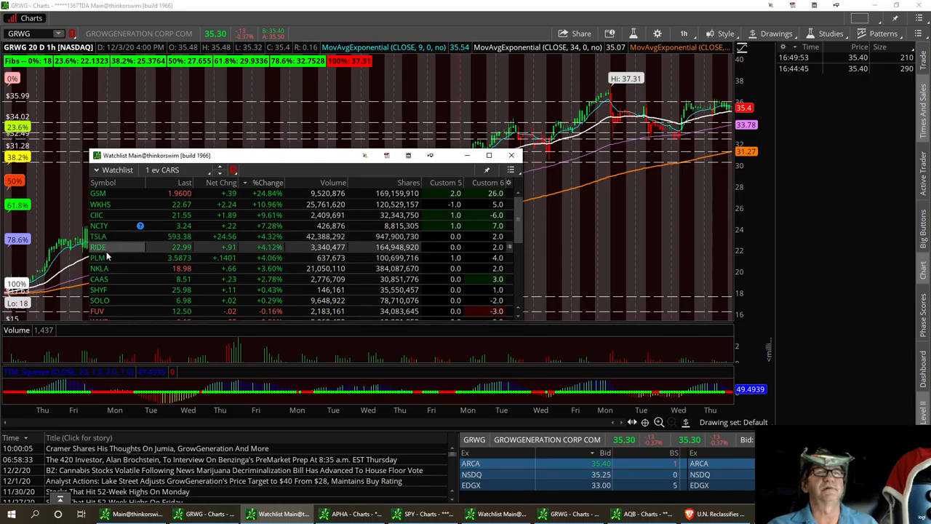
pyautogui.moveTo(195, 272)
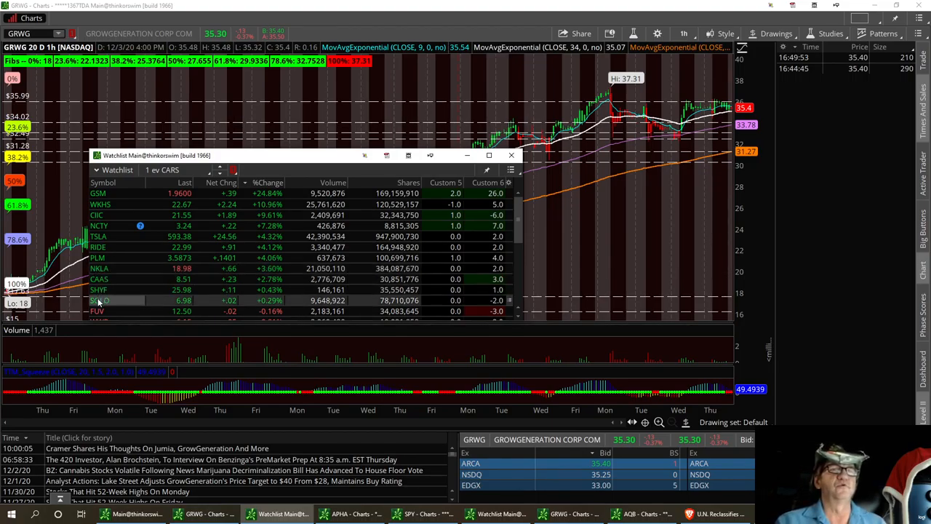
# Load the SOLO hourly chart from the watchlist
pyautogui.click(98, 300)
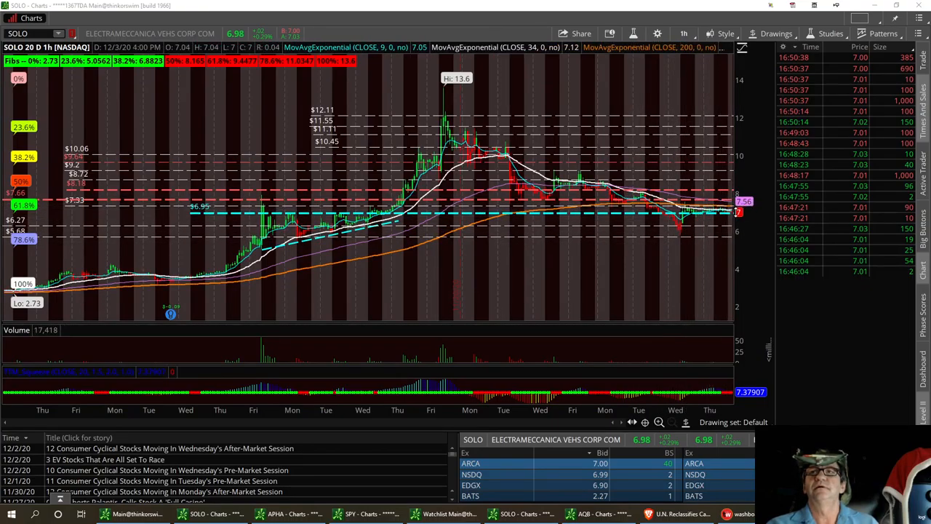
pyautogui.moveTo(727, 211)
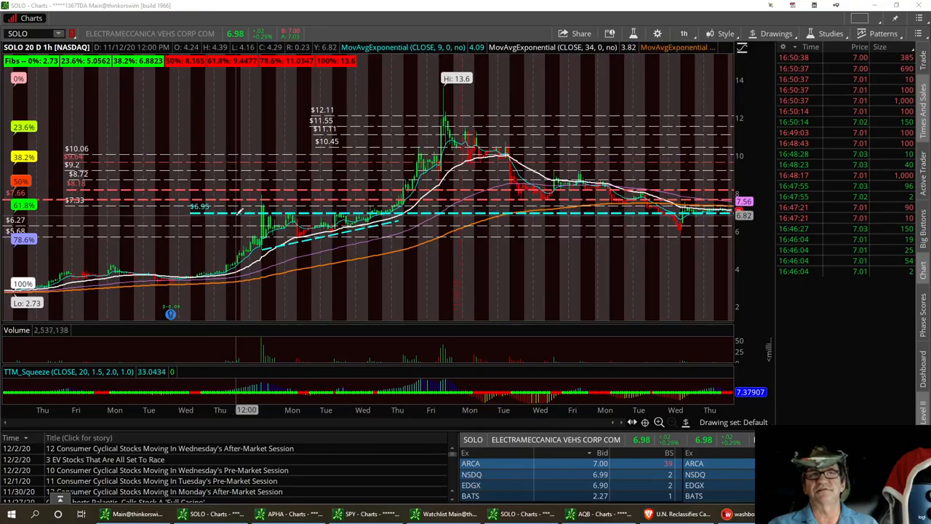
pyautogui.moveTo(163, 233)
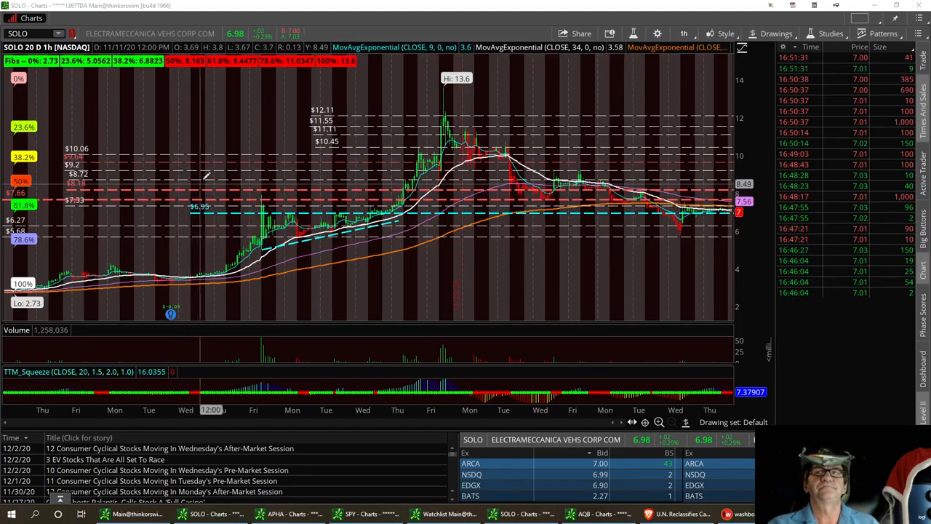
pyautogui.moveTo(211, 178)
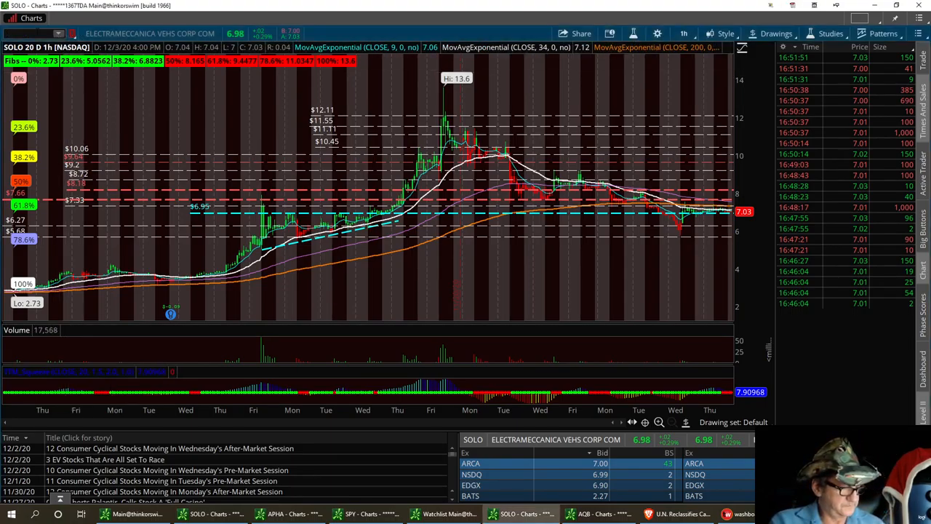
# Load the FUV hourly chart and zoom into its most recent days
pyautogui.write('FUV')
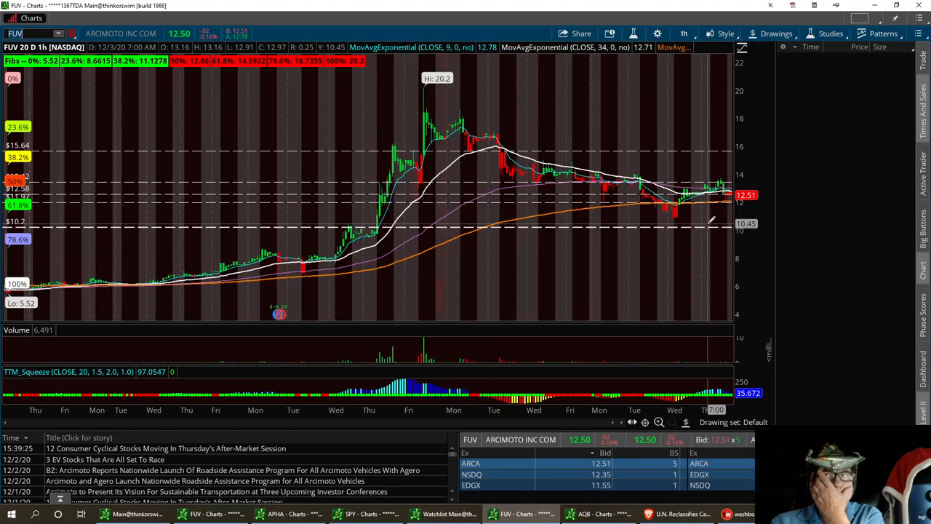
pyautogui.moveTo(716, 219)
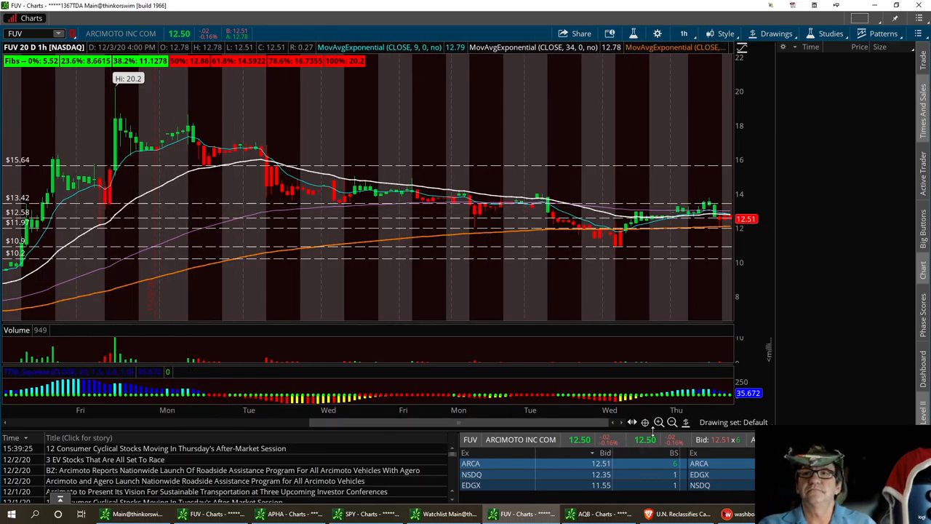
pyautogui.click(657, 421)
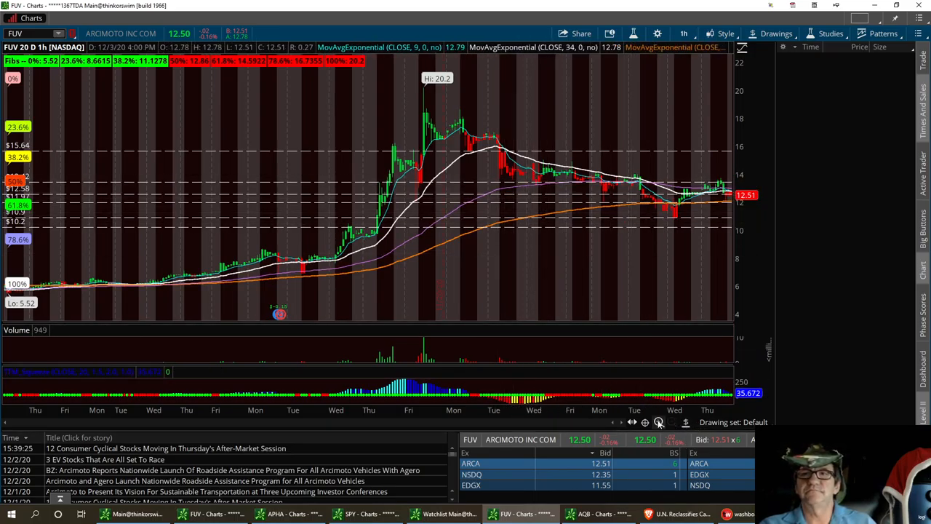
pyautogui.click(657, 422)
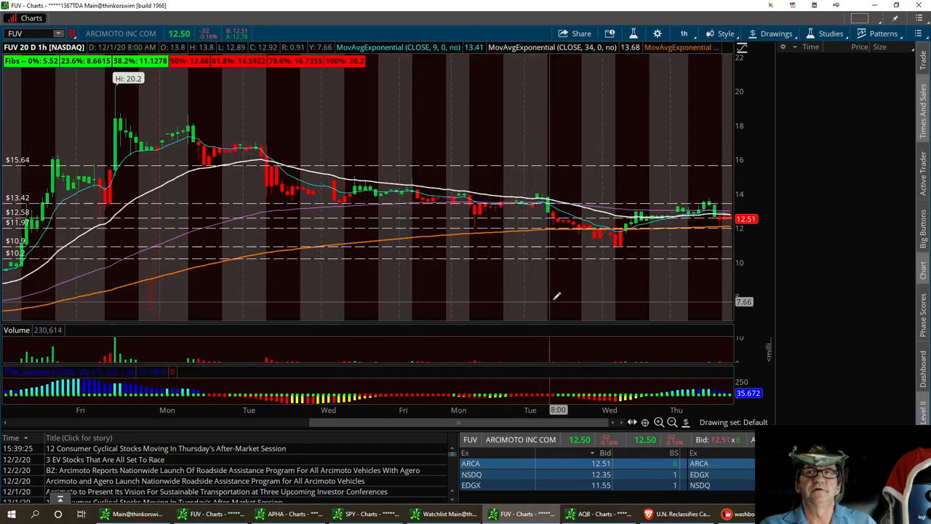
pyautogui.moveTo(576, 244)
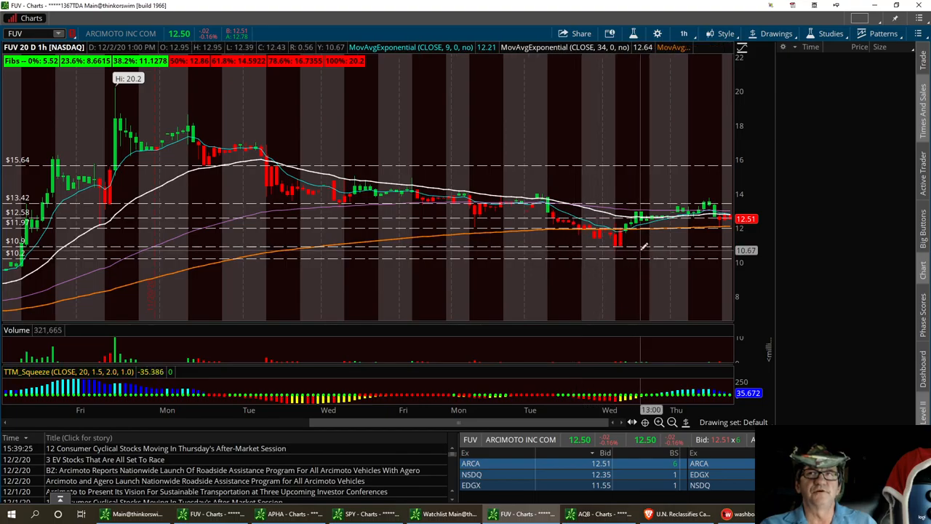
pyautogui.moveTo(623, 245)
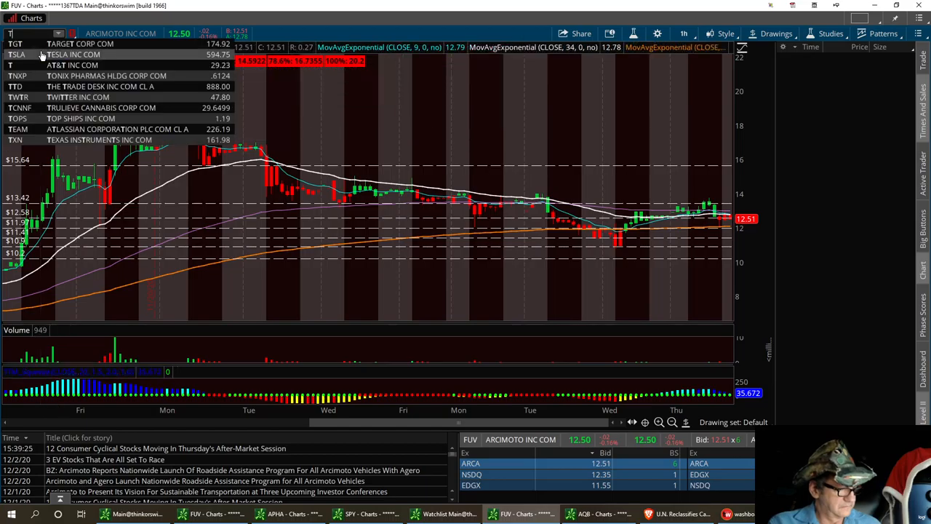
# Load TSLA on a 1Y:1D chart and remove all existing drawings
pyautogui.write('TSLA')
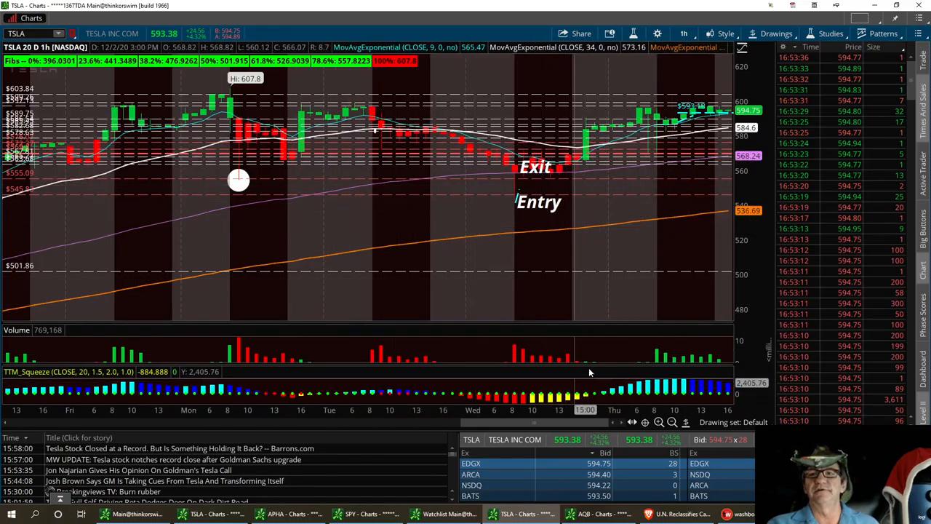
pyautogui.click(684, 33)
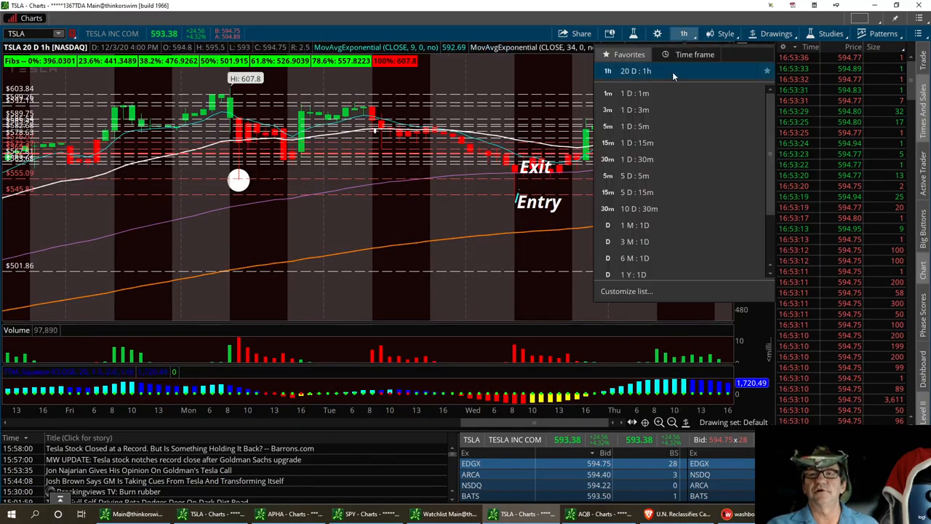
pyautogui.click(635, 273)
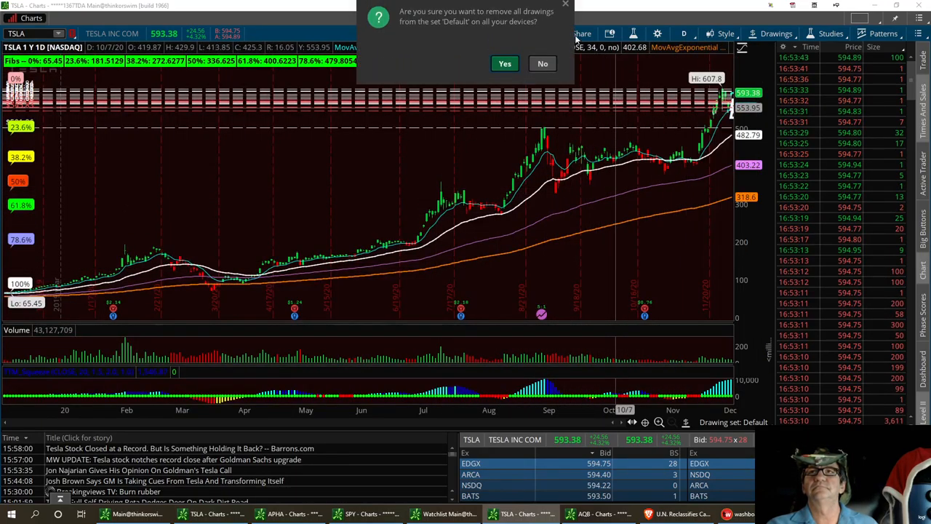
pyautogui.click(505, 64)
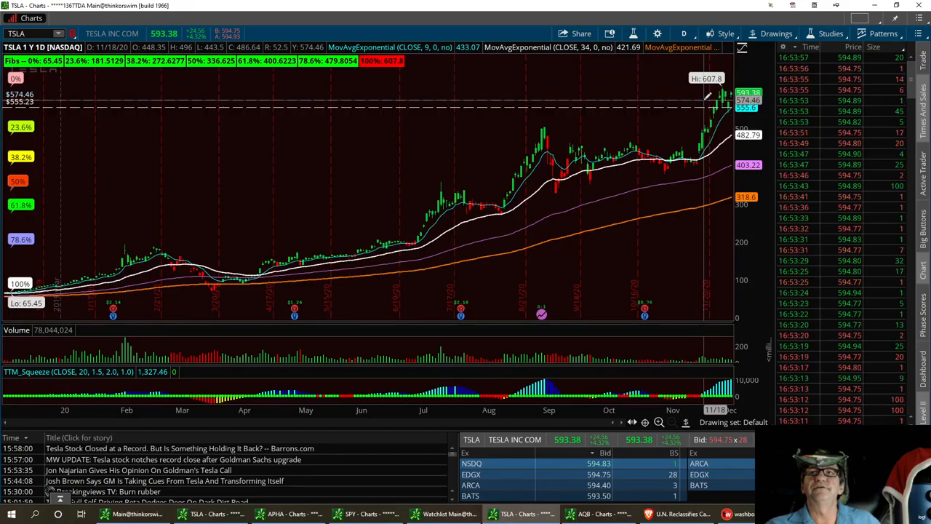
pyautogui.moveTo(706, 99)
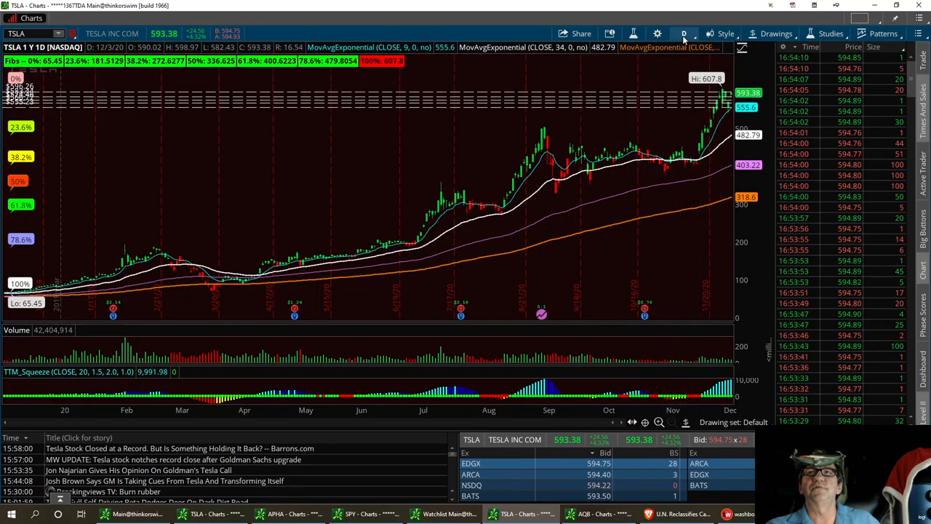
# Return TSLA to 20D:1h bars and start a price-level drawing near the 590 highs
pyautogui.click(684, 33)
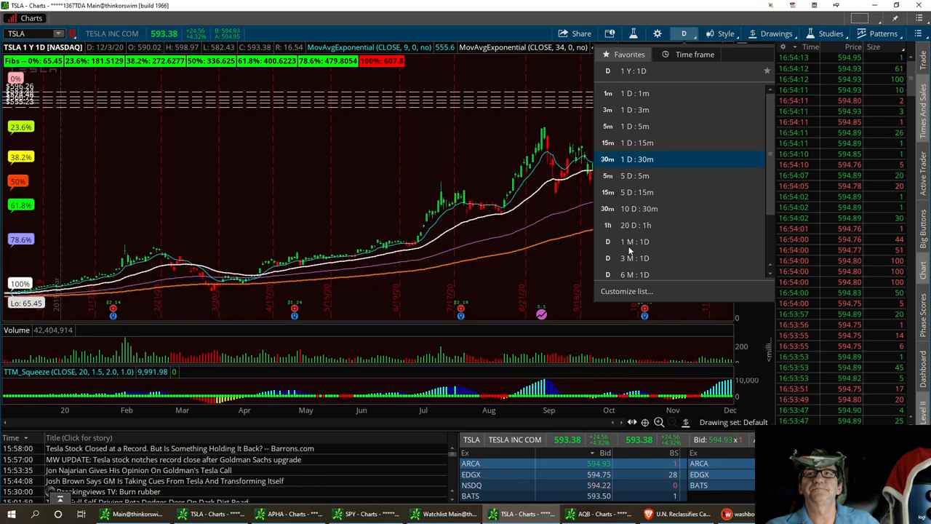
pyautogui.click(634, 224)
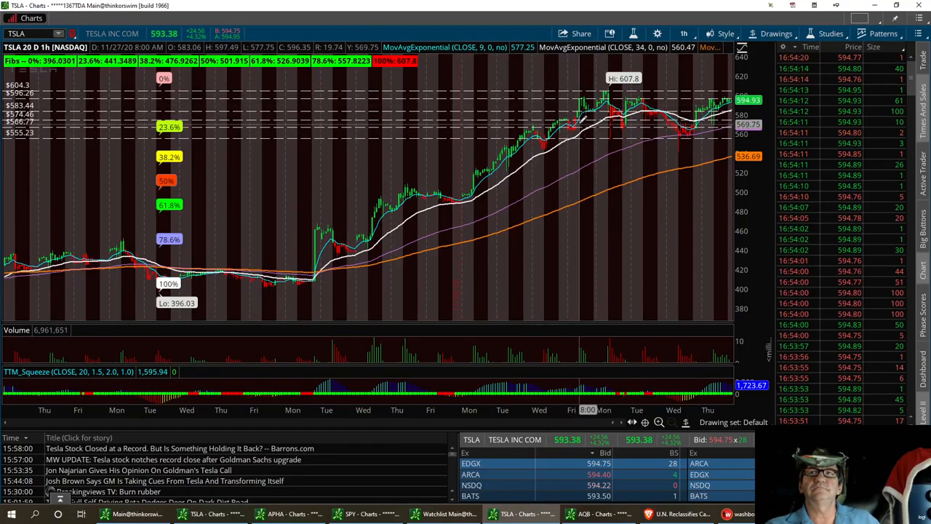
pyautogui.moveTo(582, 116)
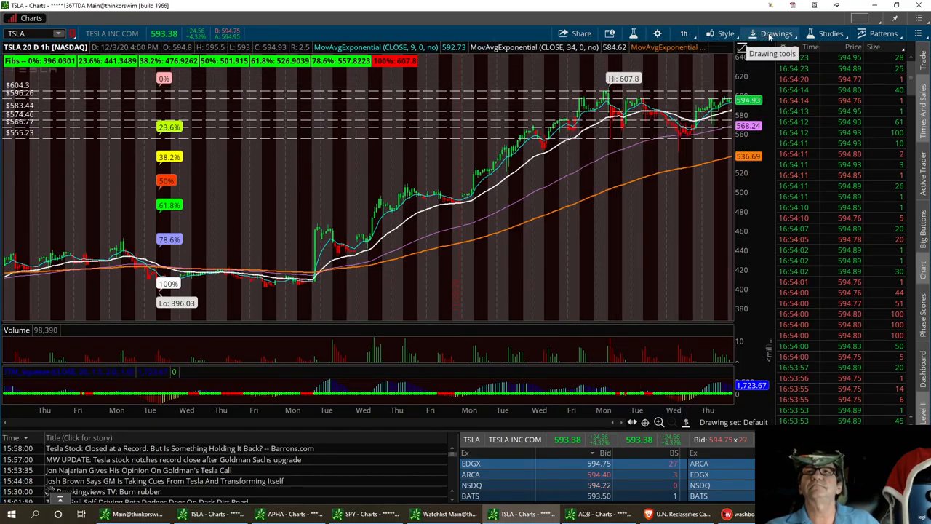
pyautogui.click(775, 33)
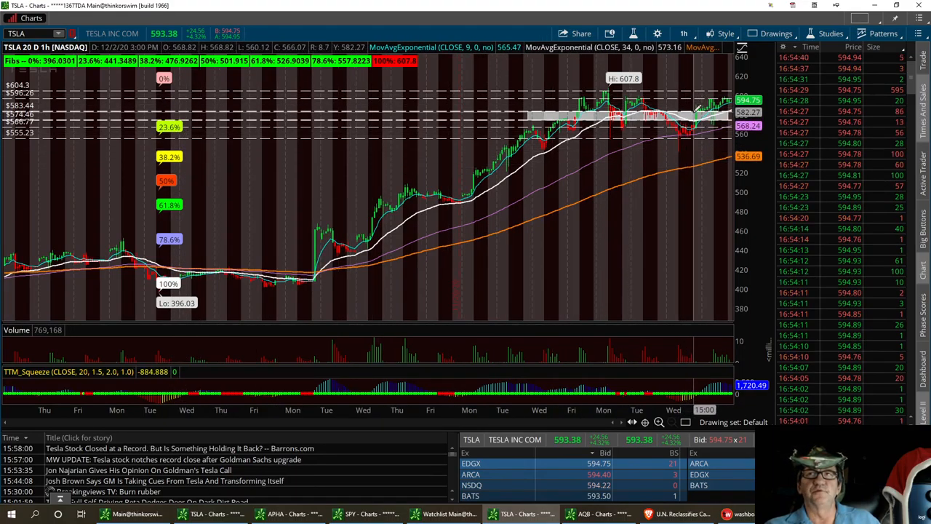
# Switch the TSLA chart to the 1 D : 1m time frame
pyautogui.click(684, 34)
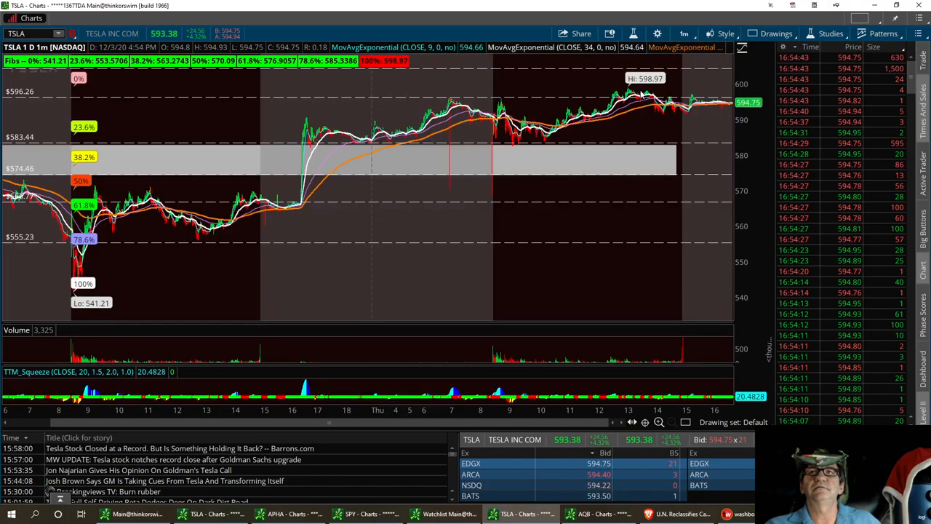
pyautogui.moveTo(632, 122)
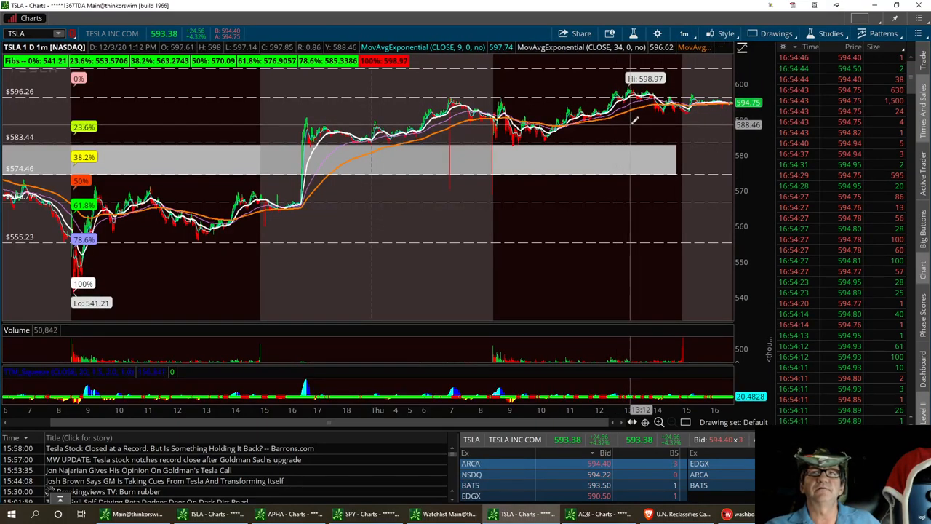
pyautogui.moveTo(631, 128)
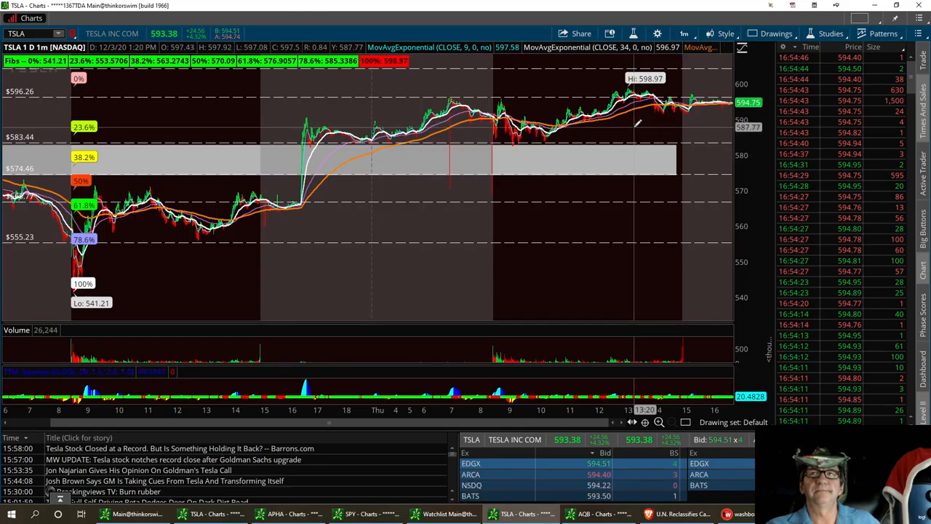
pyautogui.click(777, 34)
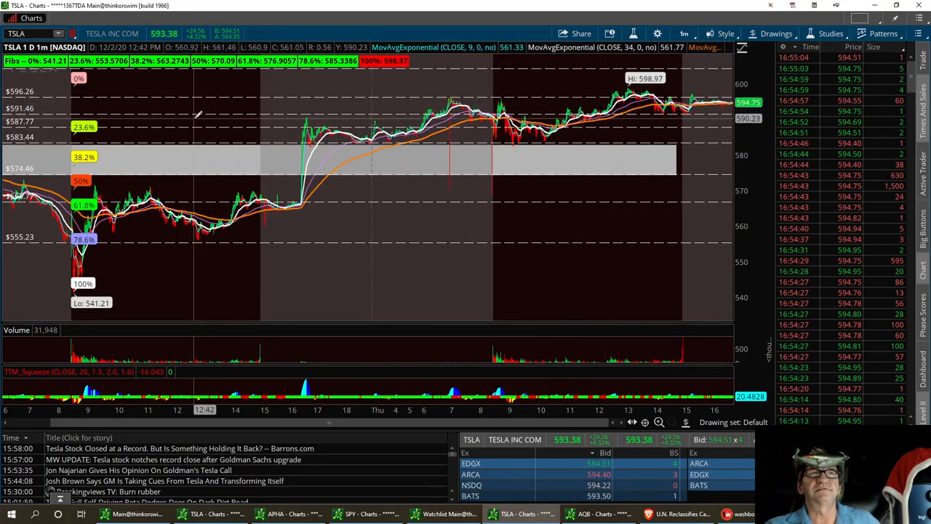
pyautogui.moveTo(265, 123)
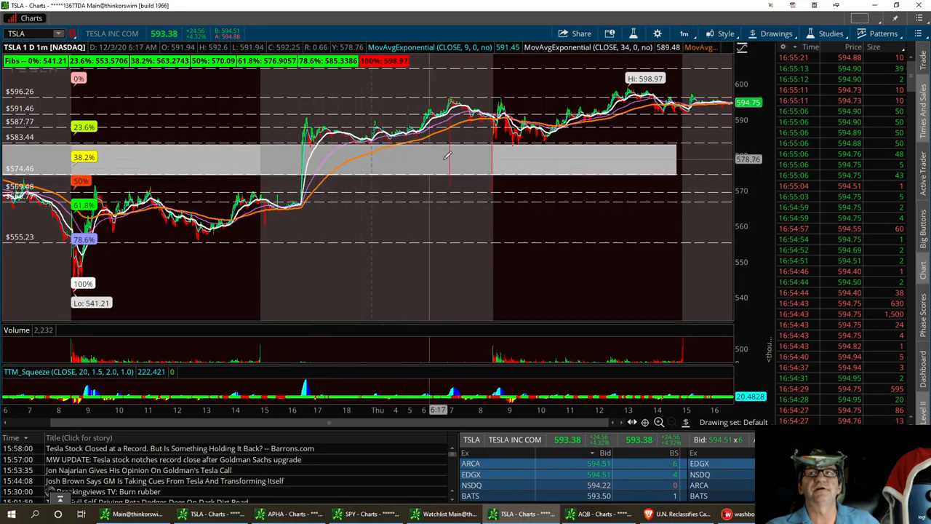
pyautogui.moveTo(291, 183)
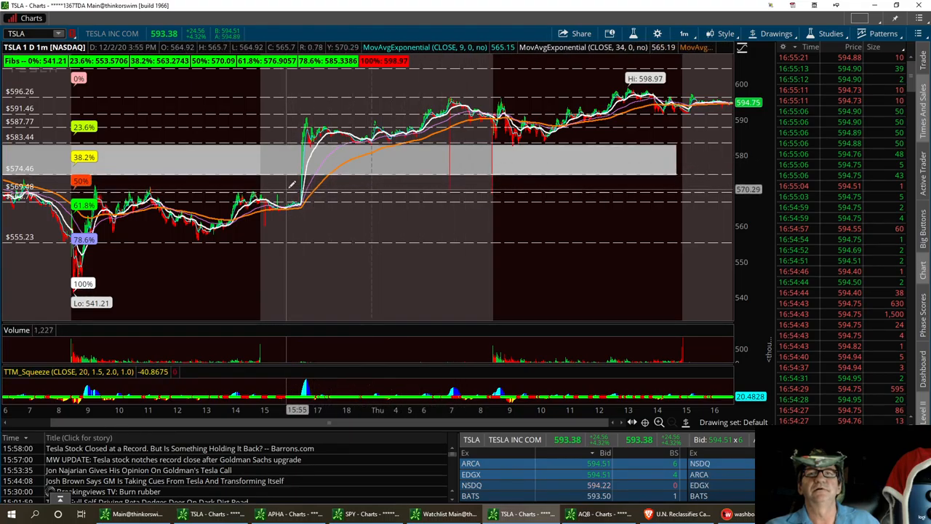
pyautogui.moveTo(364, 163)
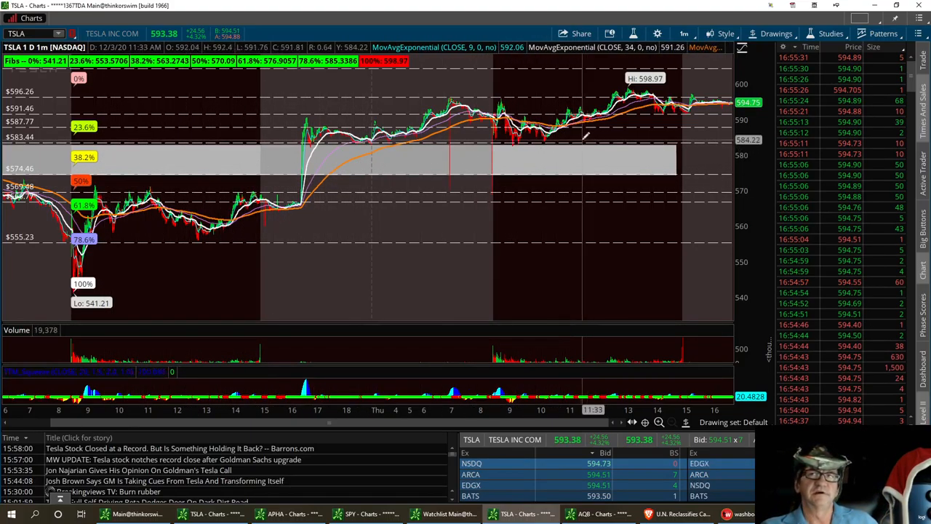
pyautogui.moveTo(584, 137)
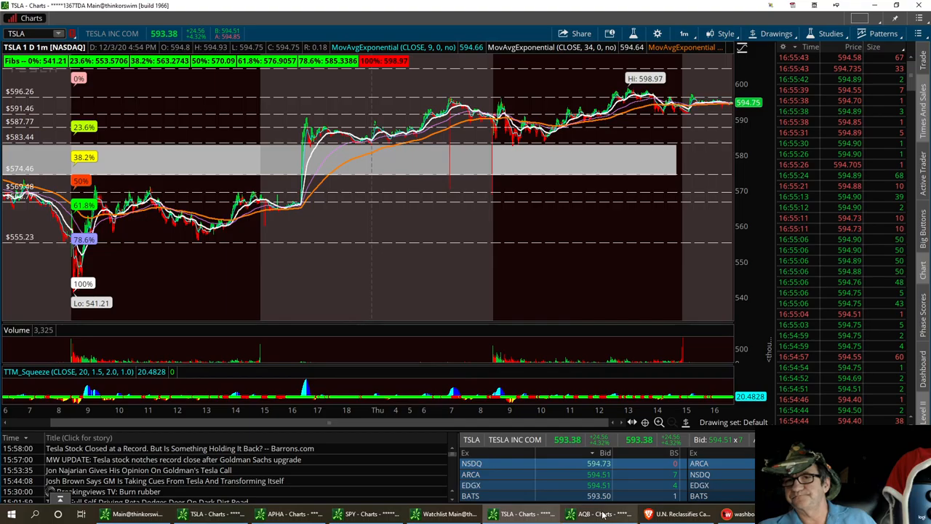
# Bring the AQB - Charts window to the front
pyautogui.click(599, 514)
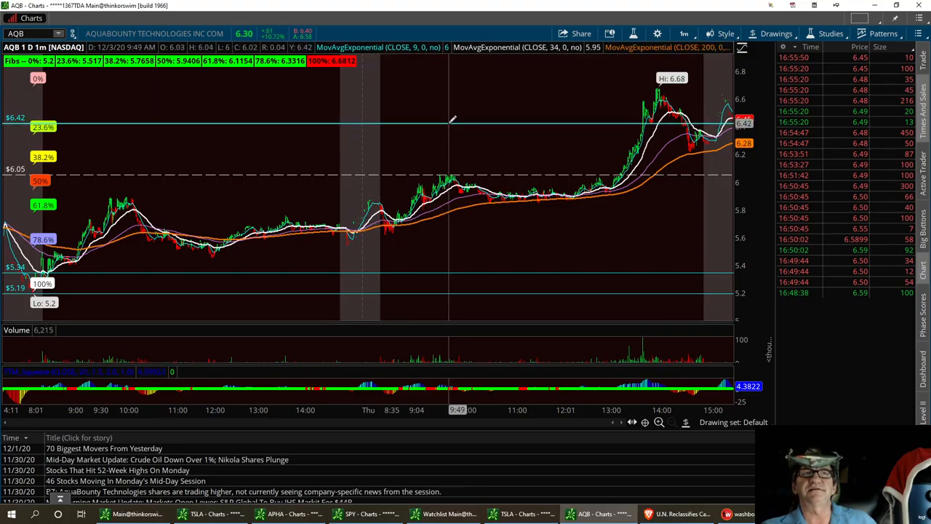
pyautogui.moveTo(480, 87)
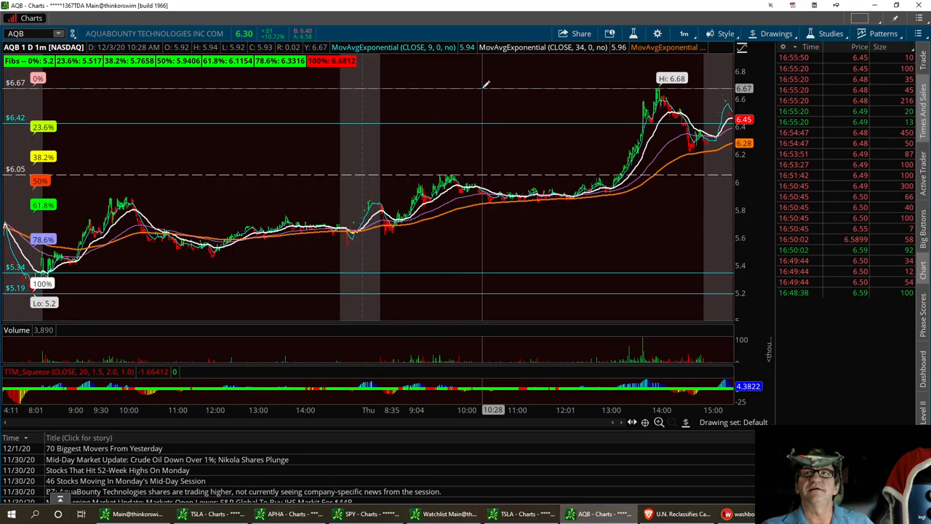
pyautogui.moveTo(443, 224)
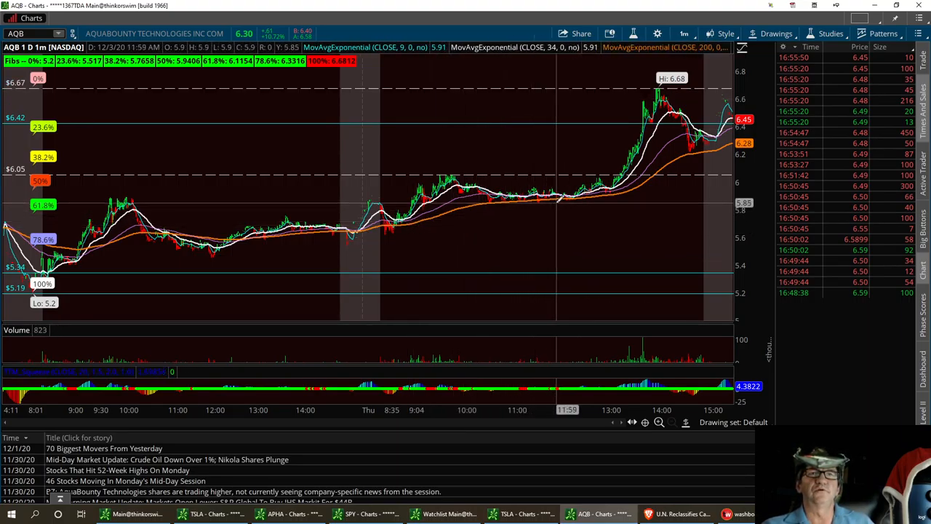
pyautogui.moveTo(560, 206)
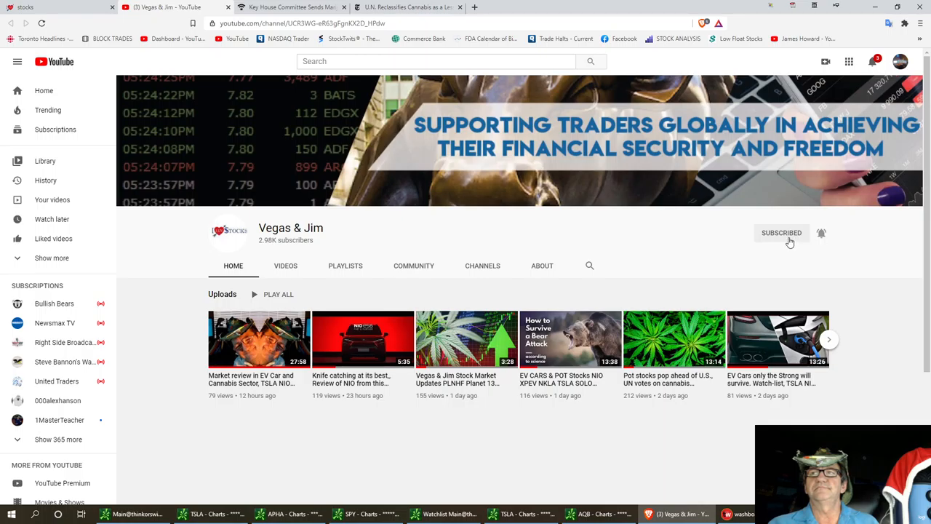
pyautogui.moveTo(823, 240)
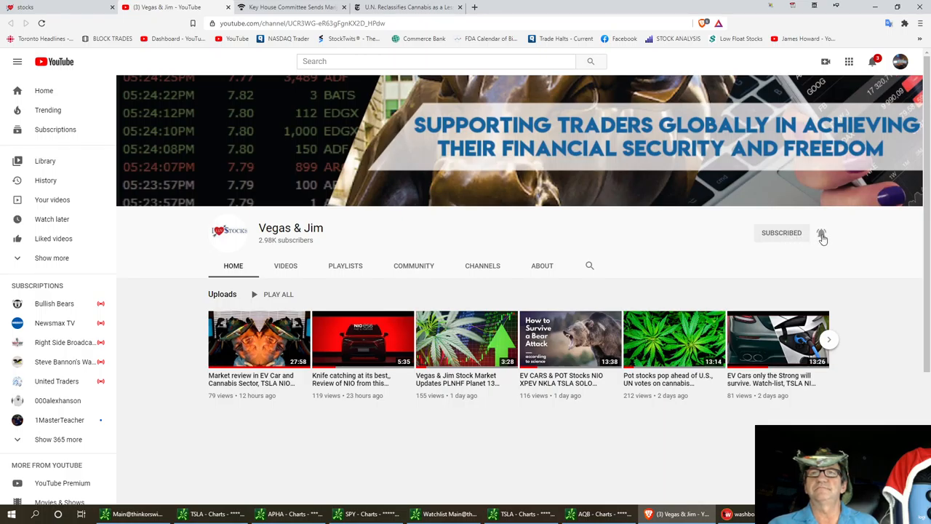
pyautogui.moveTo(820, 235)
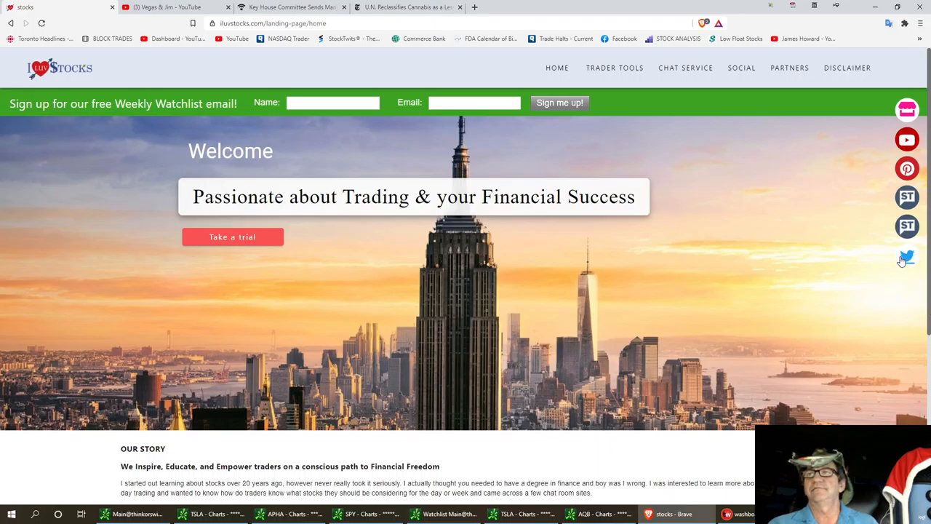
# Open the I LUV Stocks Twitter profile from the website's Twitter icon
pyautogui.click(908, 256)
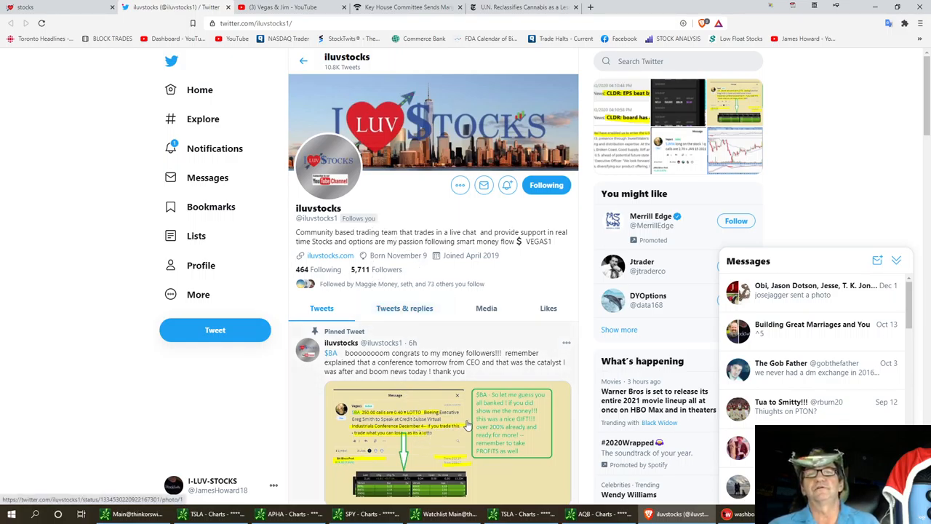
pyautogui.moveTo(440, 367)
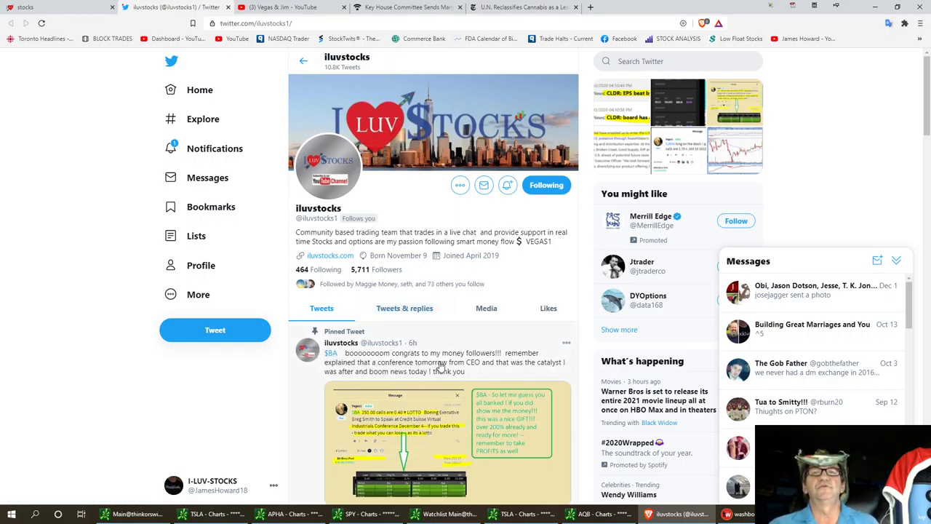
pyautogui.moveTo(405, 428)
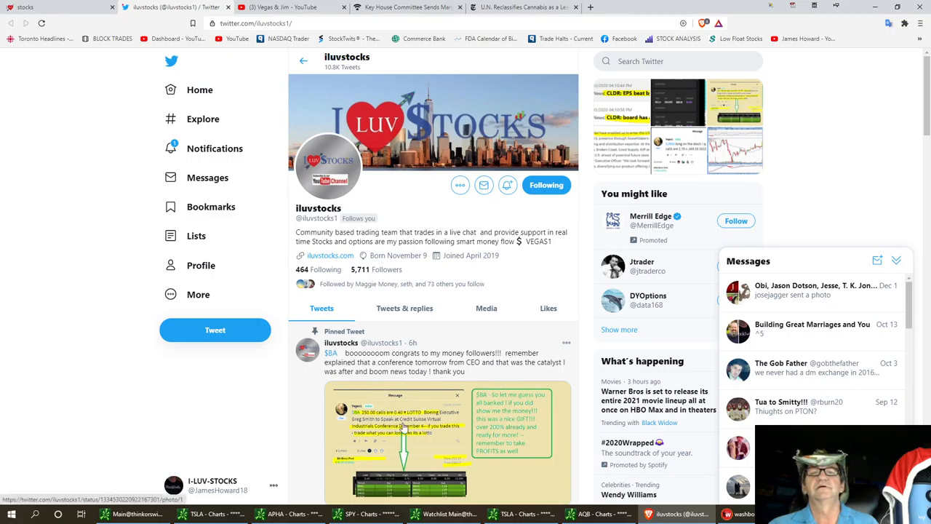
pyautogui.moveTo(492, 409)
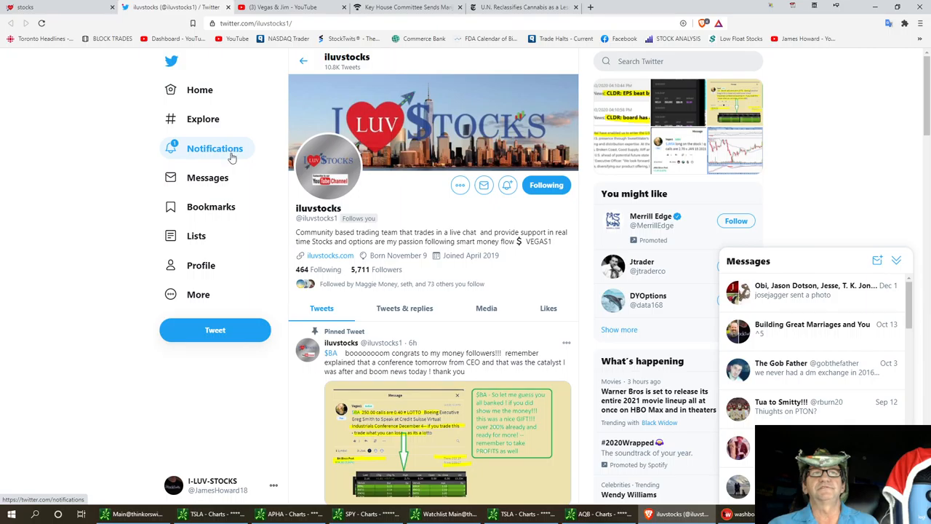
pyautogui.moveTo(93, 206)
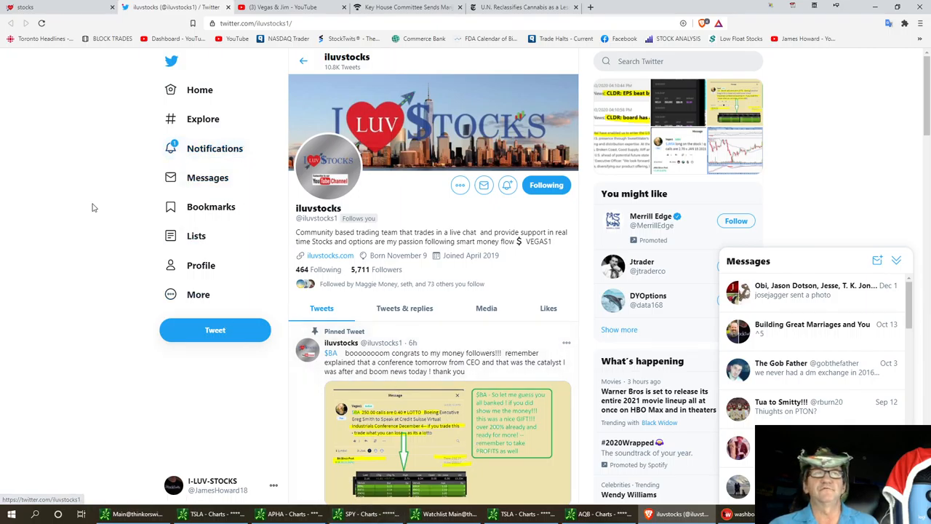